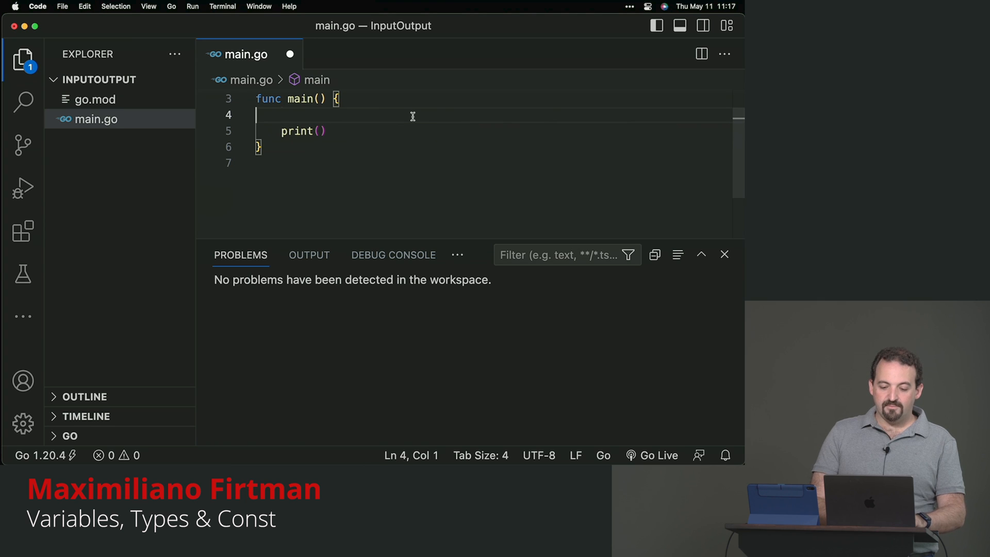
- Declare `var message string` in main and pass `message` into the print call
type("var message")
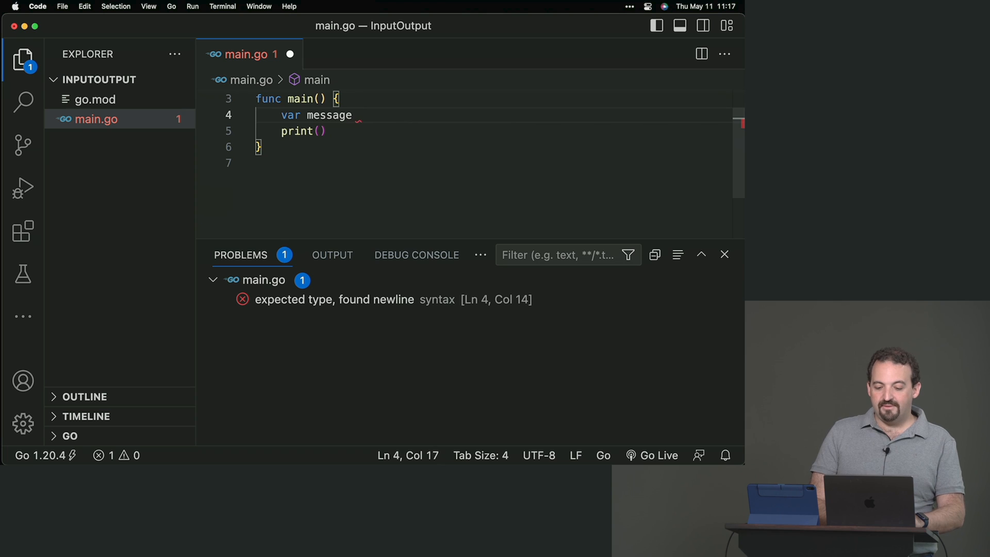
type("string")
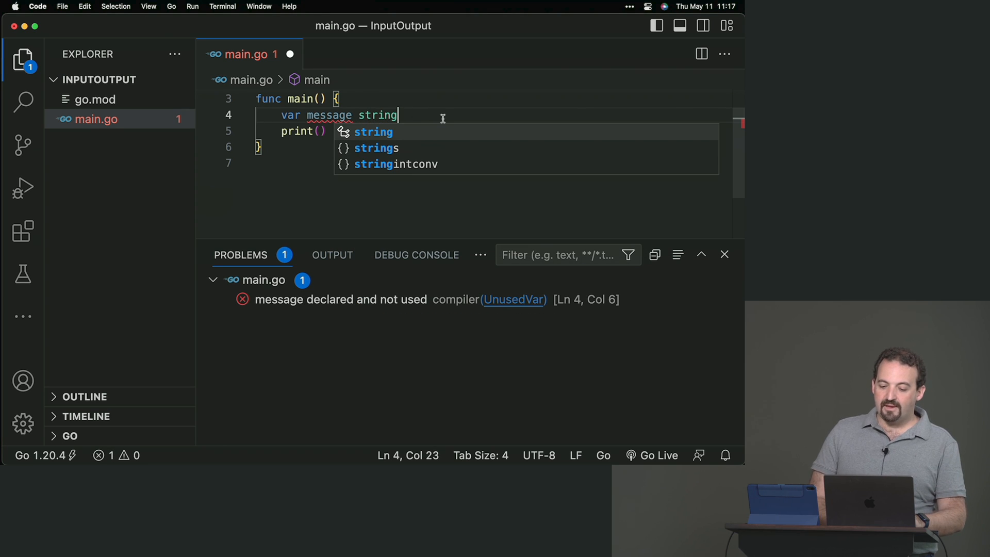
key("Escape")
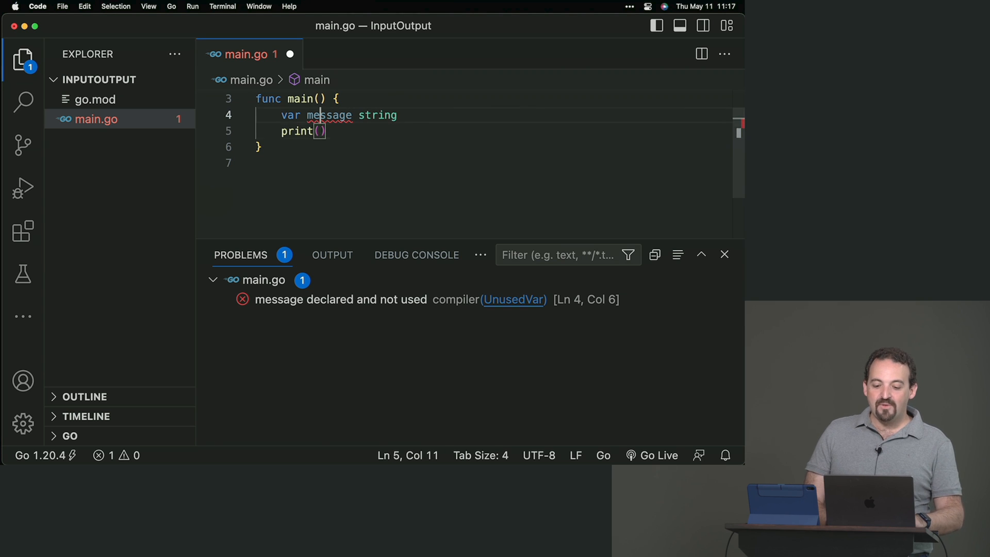
key("Enter")
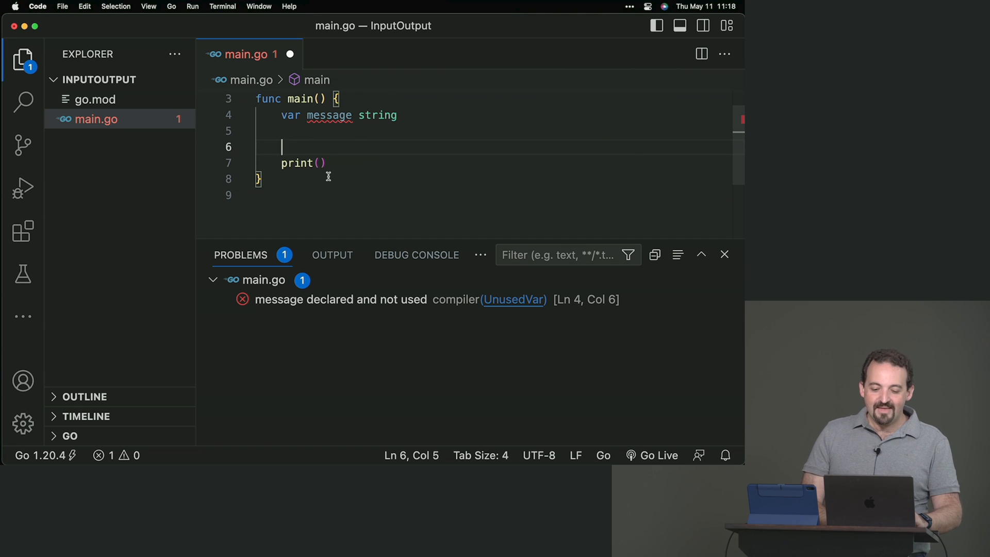
mouse_move(336, 162)
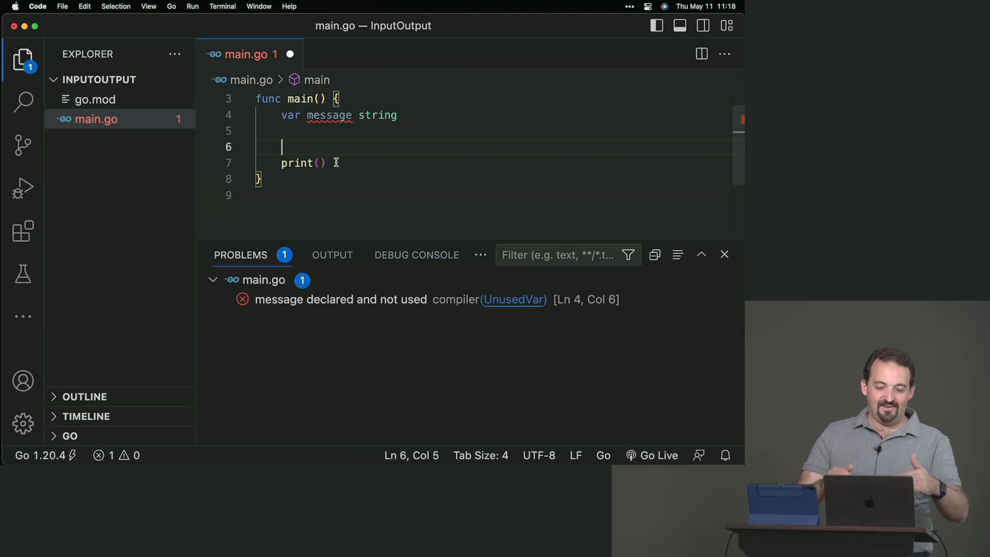
left_click(323, 163)
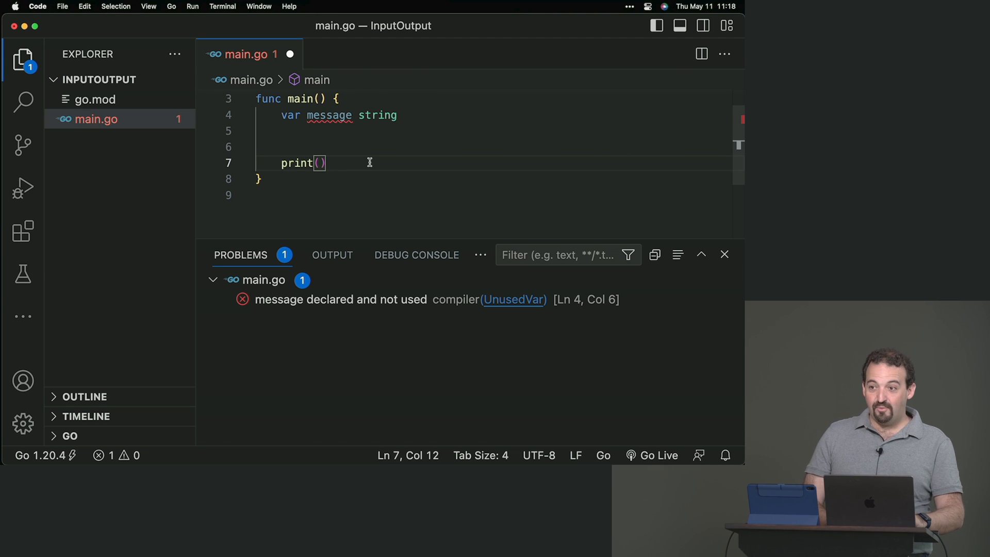
type("message")
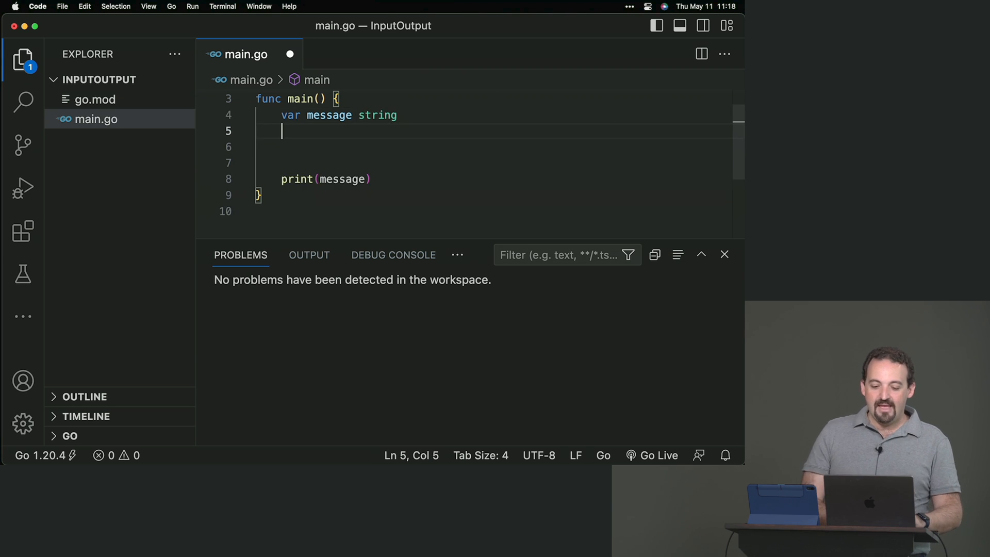
- Add `var price = 34.4` and print it after message with `, price`
type("var i")
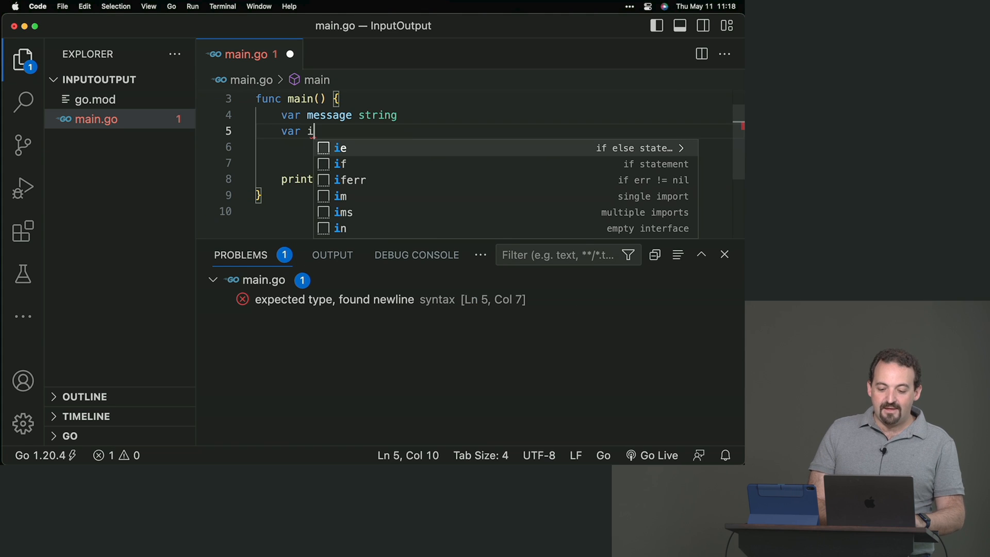
key("Backspace")
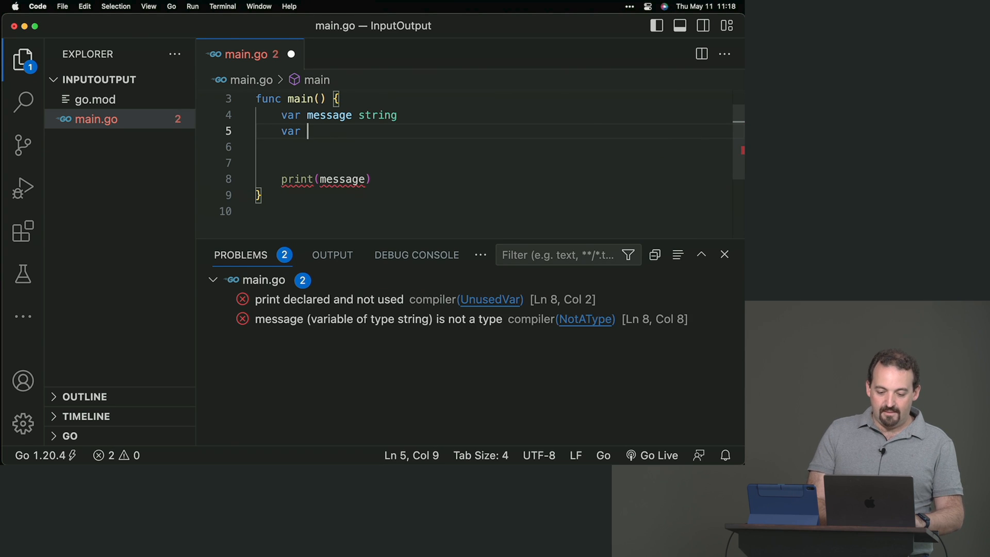
type("price = 34.4")
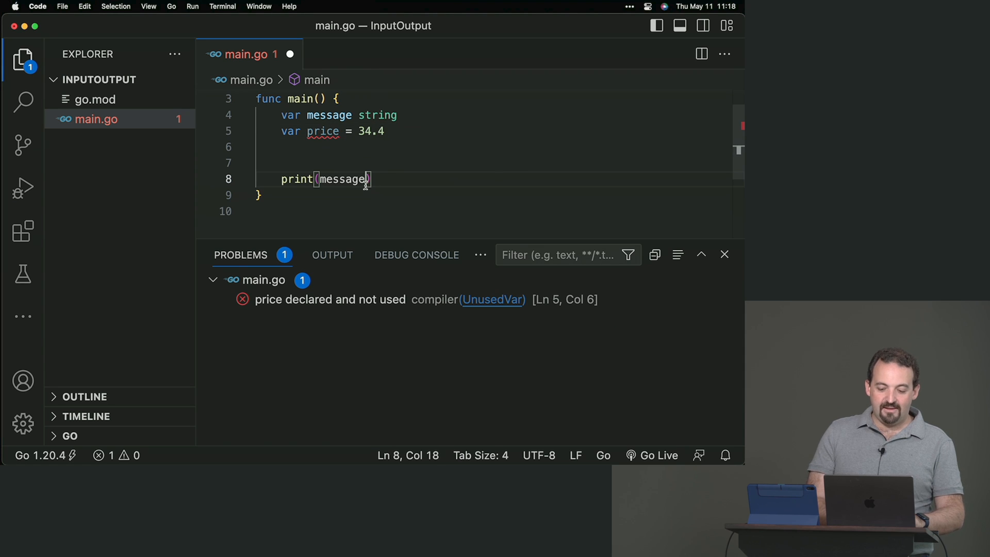
type(", price")
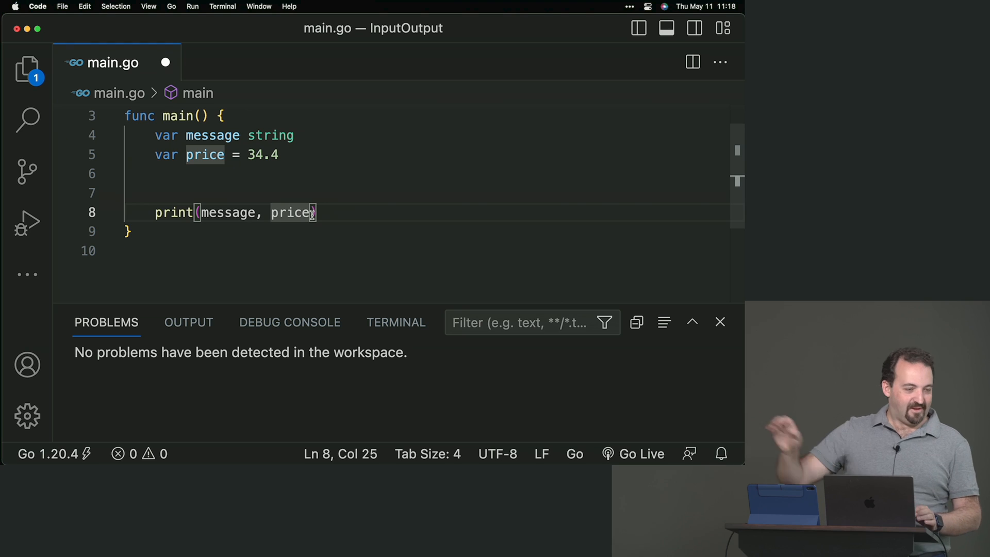
- Initialise the message declaration to the string "Hello from Go"
left_click(296, 136)
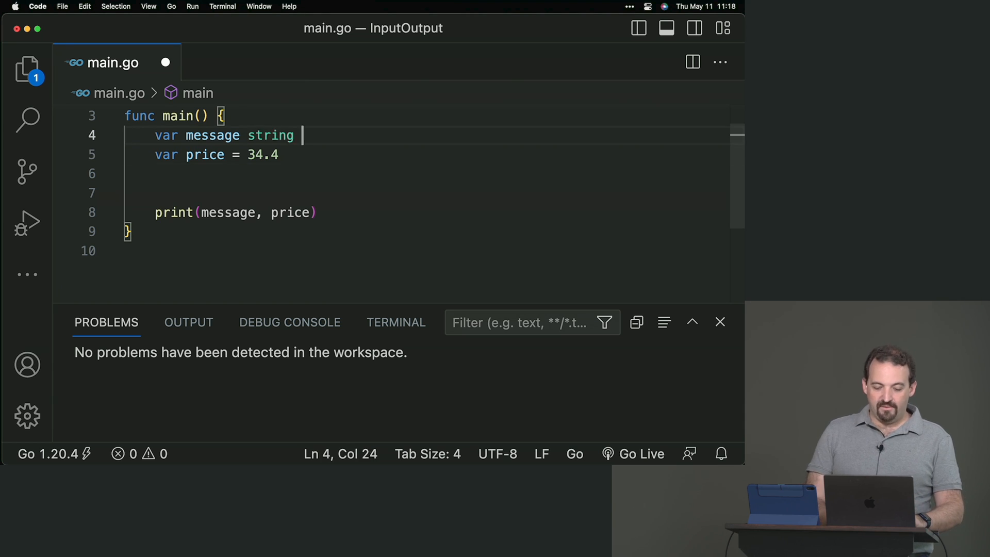
type("= \"\"")
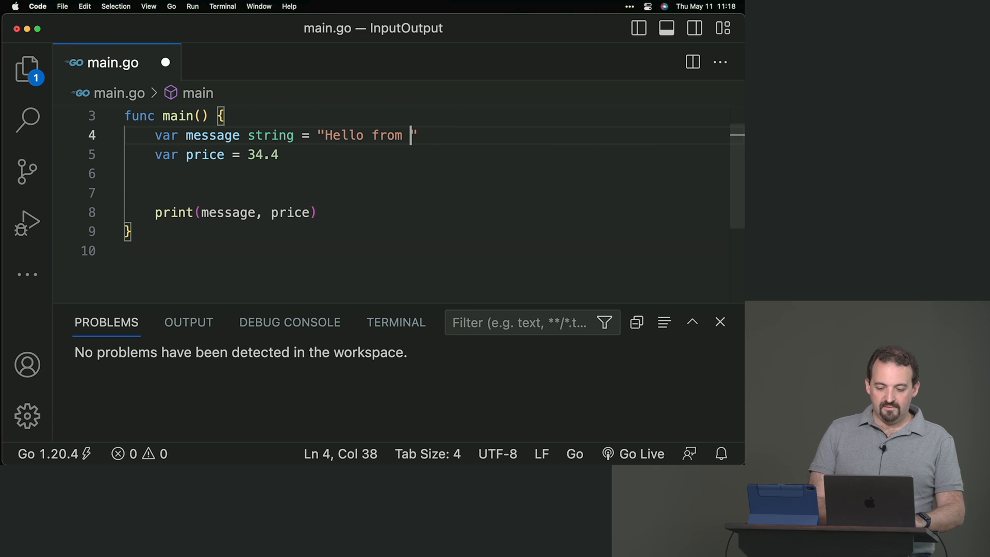
type("Go")
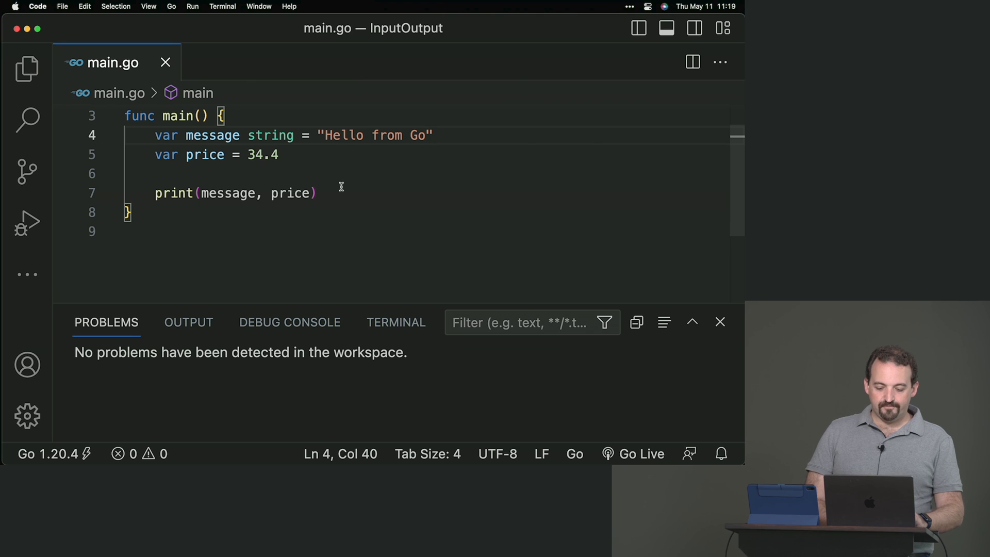
- Run `go run .` in the terminal, then strip the explicit string and float32 type annotations
left_click(397, 322)
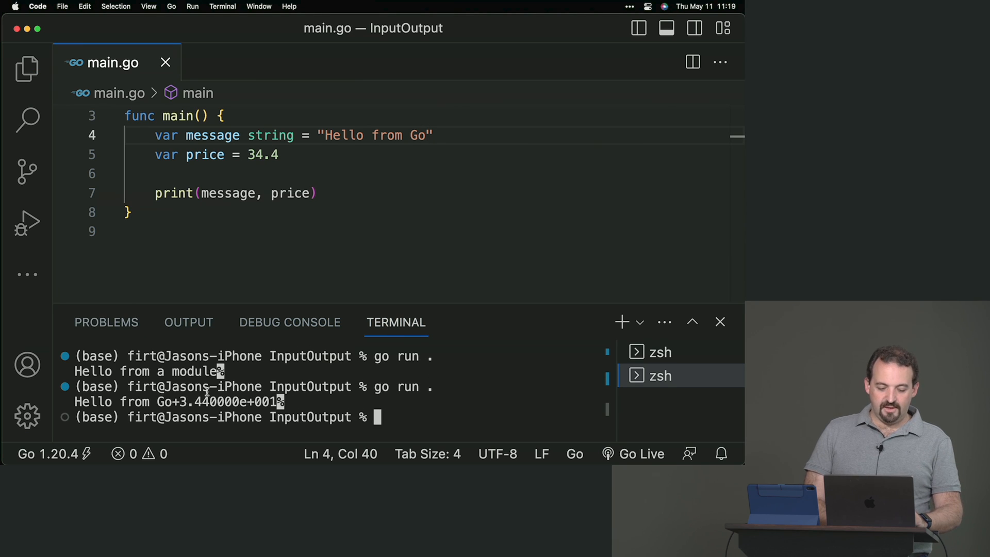
left_click_drag(172, 401, 277, 402)
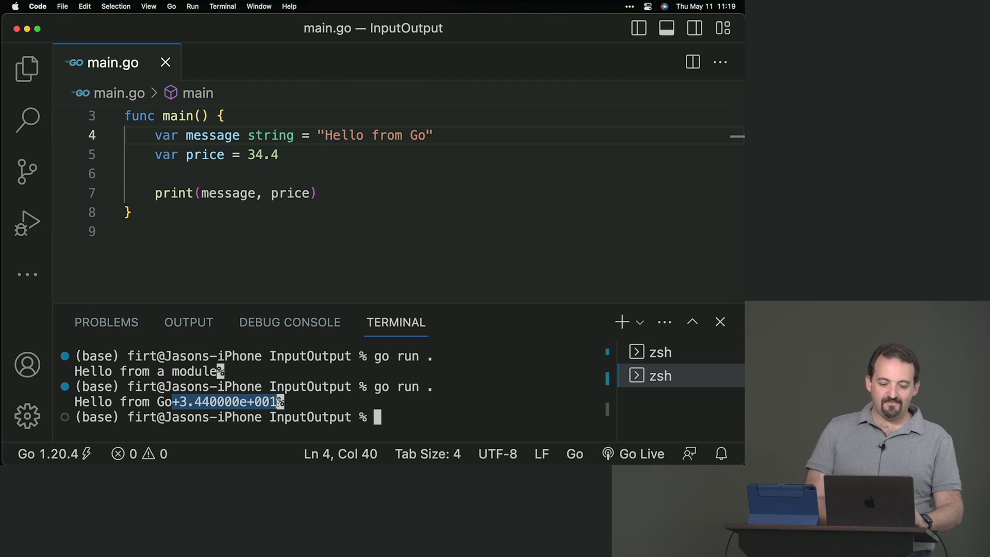
mouse_move(333, 185)
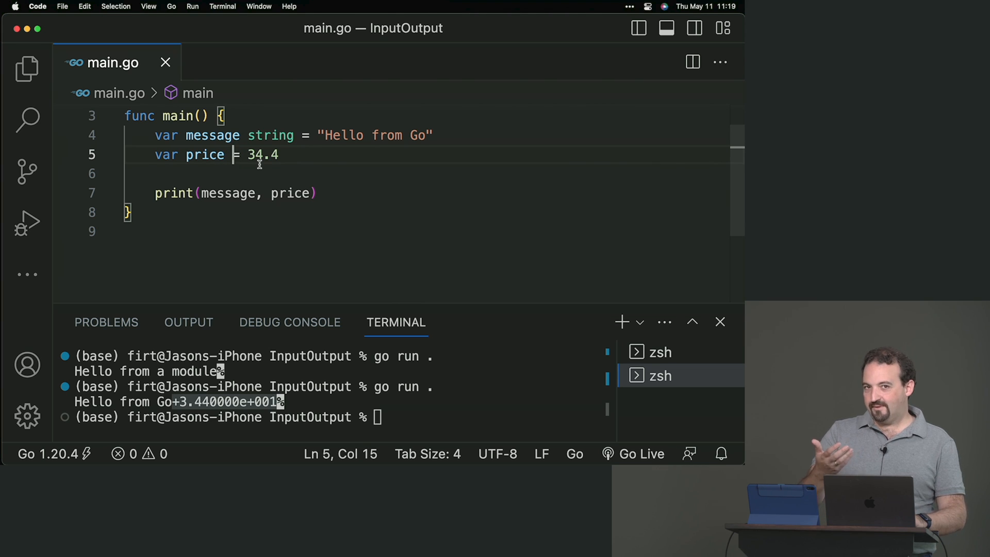
type("float32")
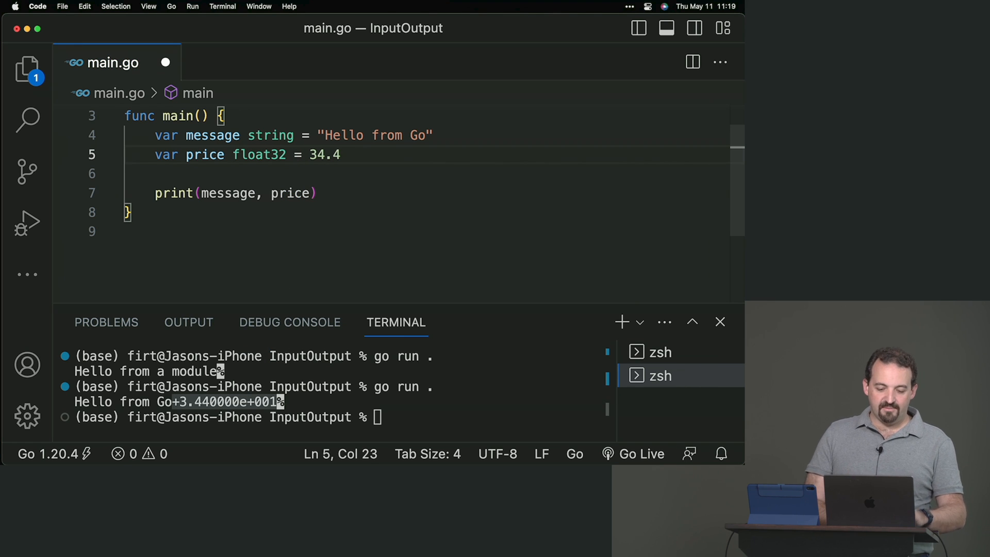
double_click(259, 155)
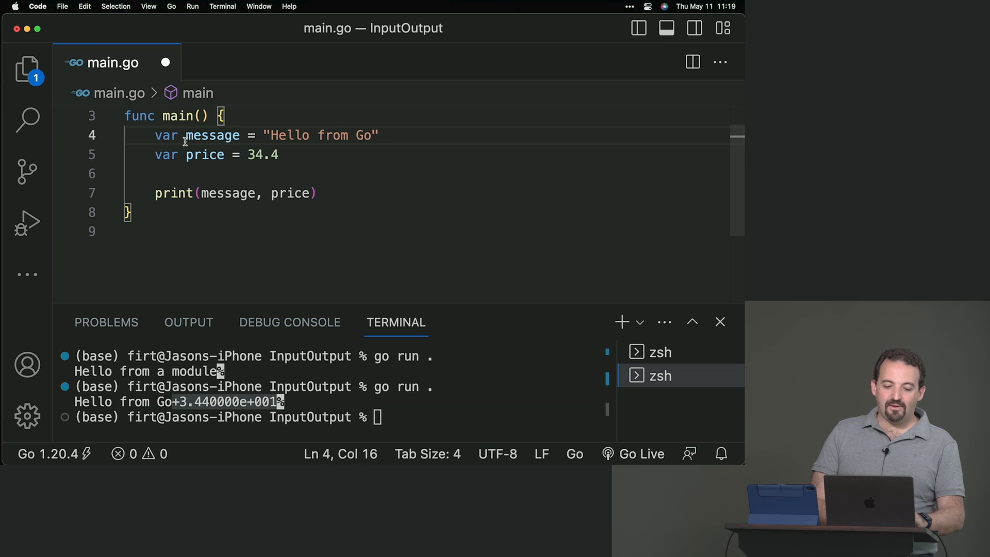
- Rewrite the message and price lines as short `:=` declarations
double_click(166, 135)
type(":")
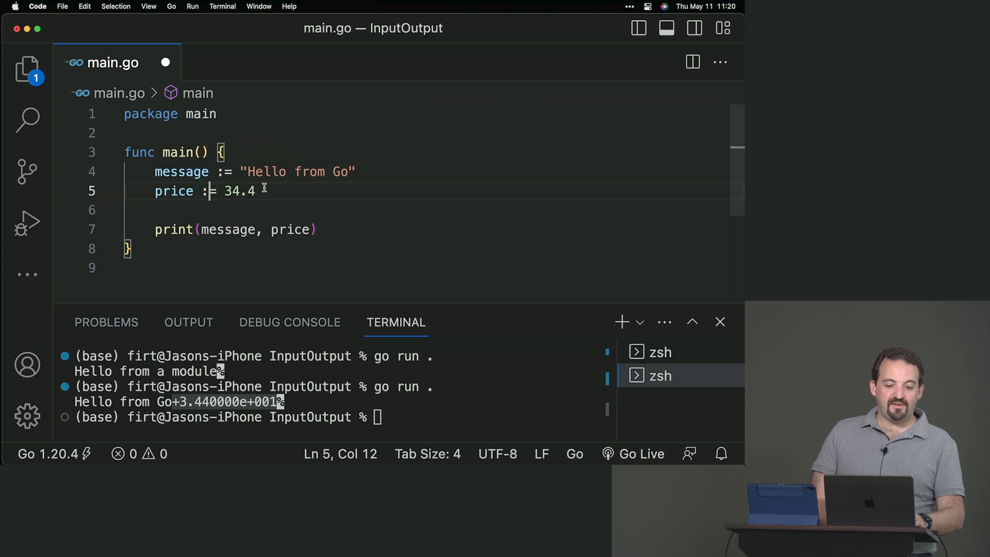
mouse_move(272, 204)
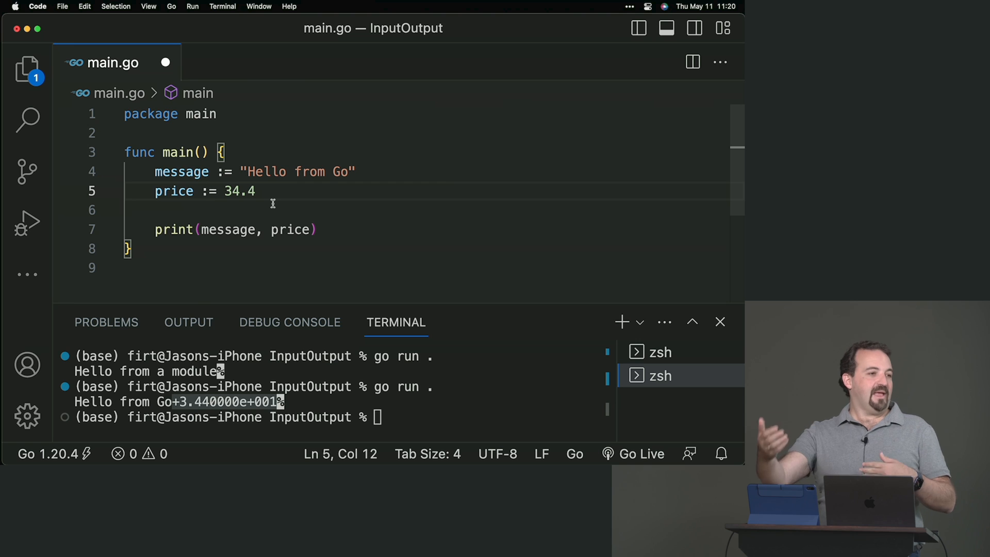
double_click(232, 190)
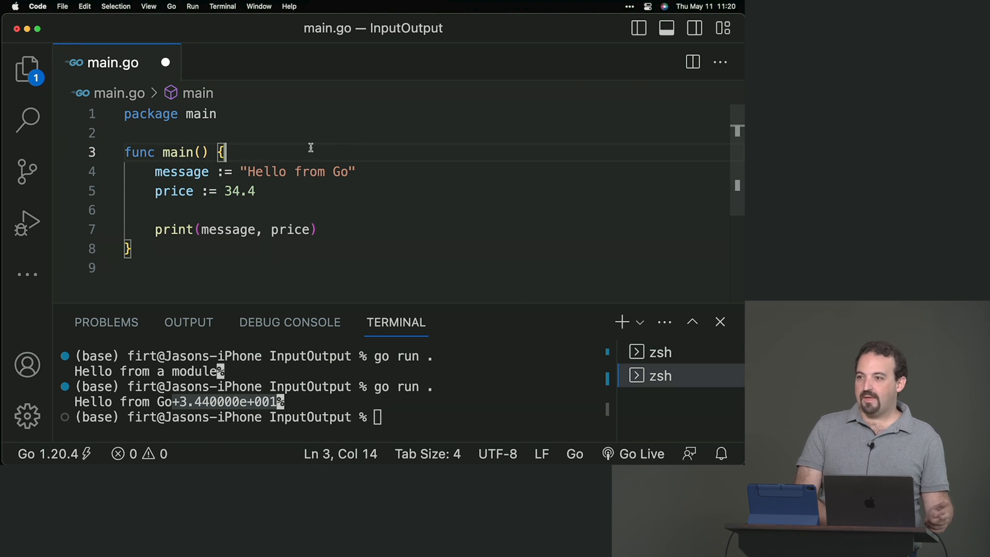
- Add `const pi = 3.14` as the first line of main
key("enter")
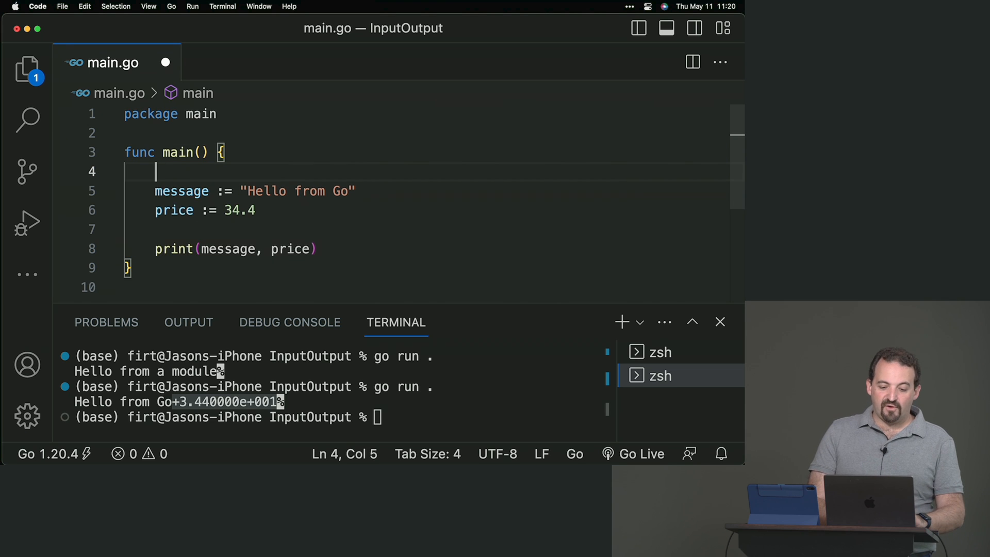
type("const")
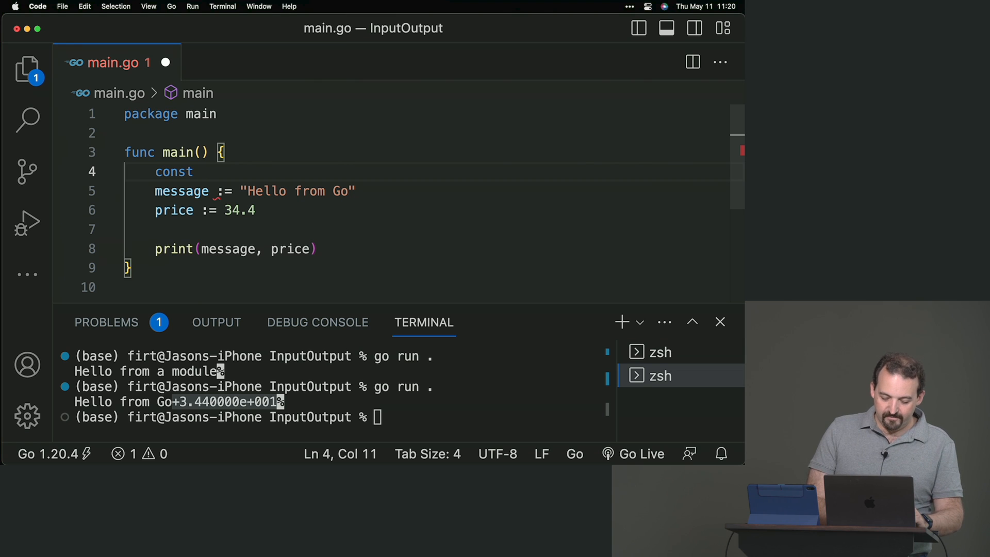
type("pi =")
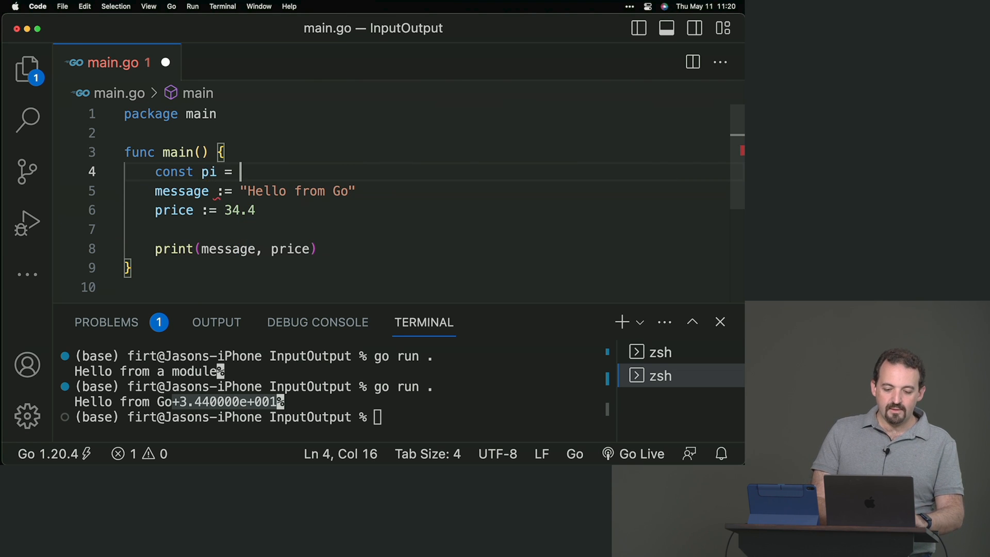
type("3.14")
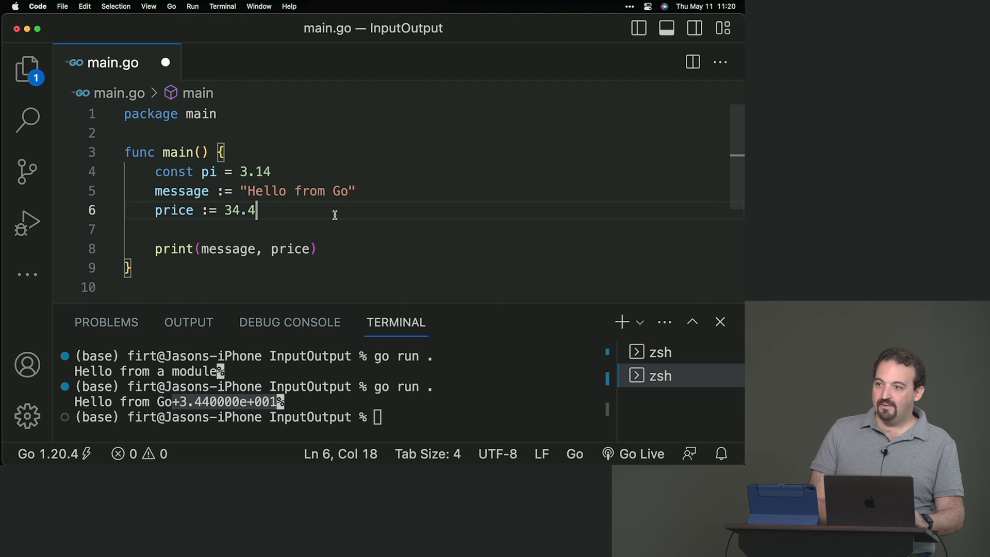
type("fl")
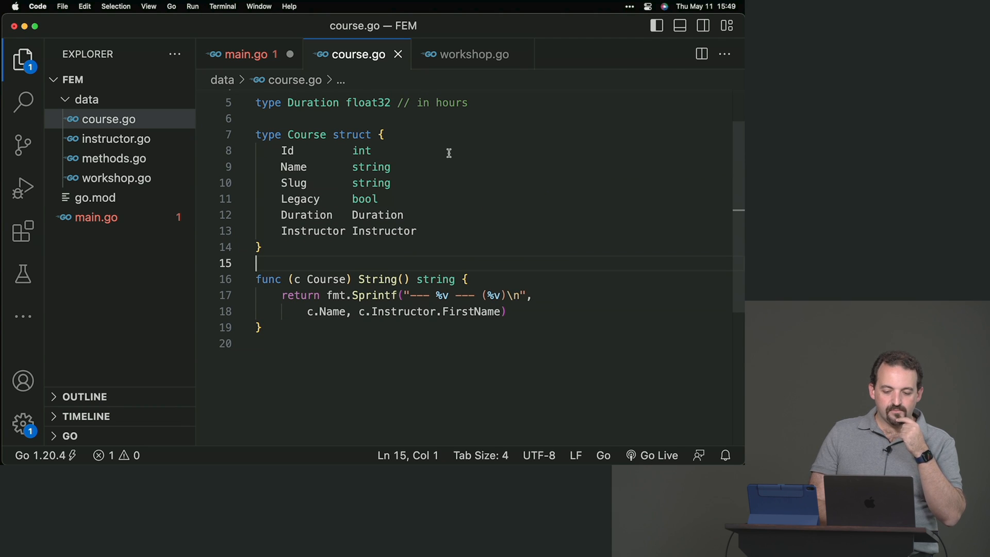
- Write `func (c Course) SignUp() bool { return true }` in course.go and bring it over to workshop.go for Workshop
left_click(474, 55)
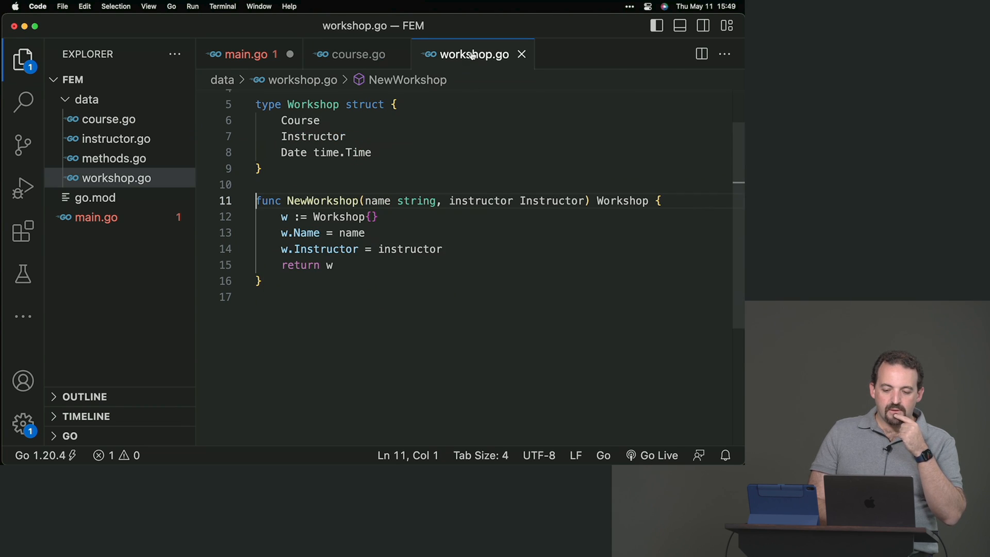
key("Enter")
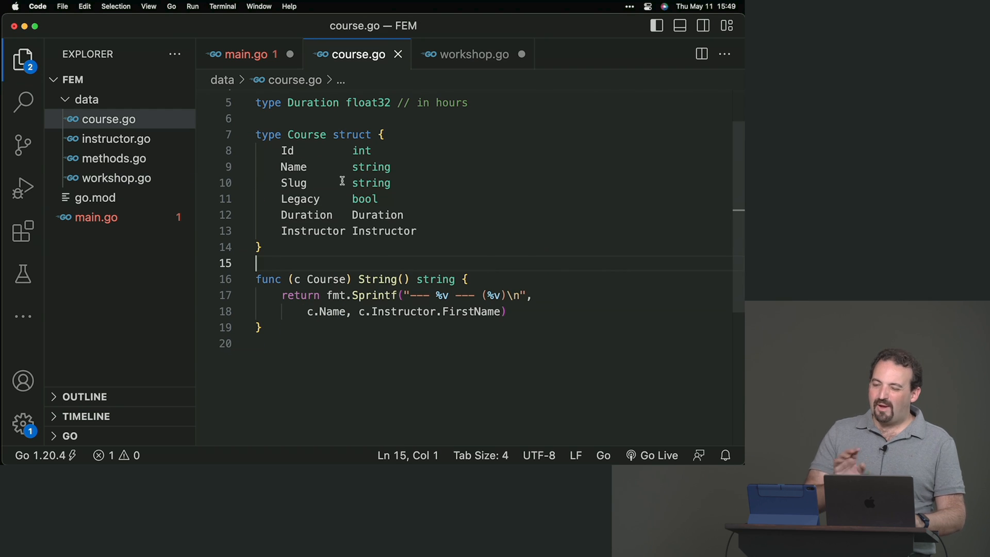
mouse_move(330, 211)
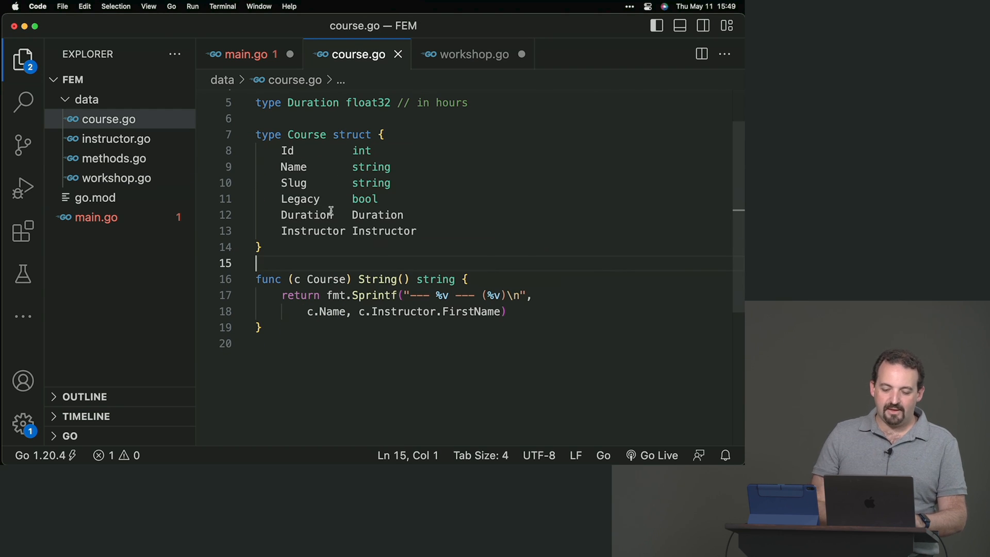
key("Enter")
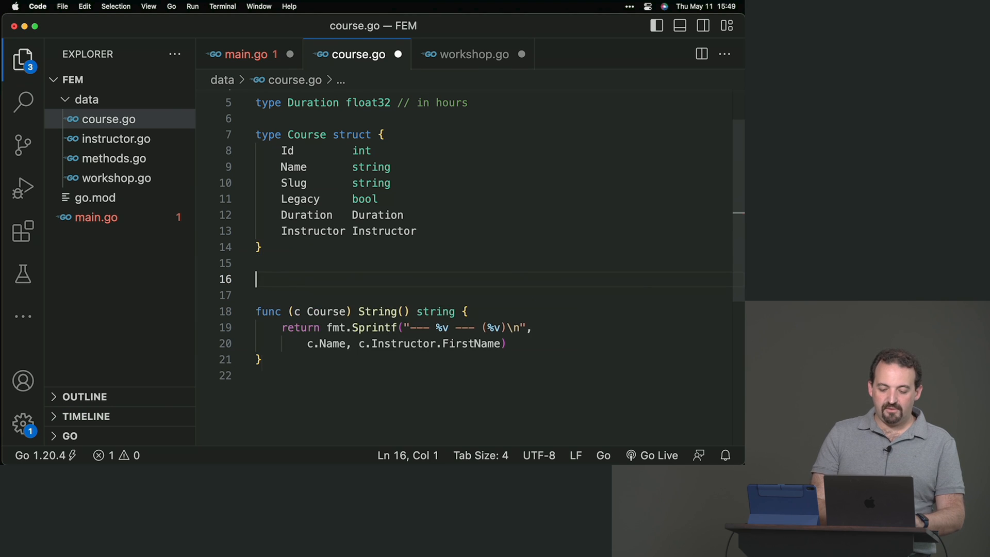
type("func")
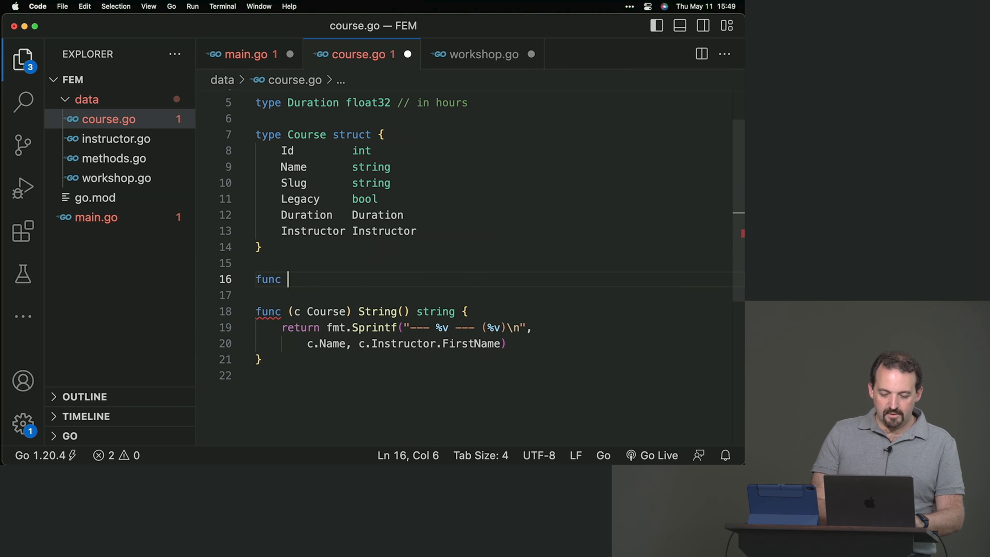
type("(c Course")
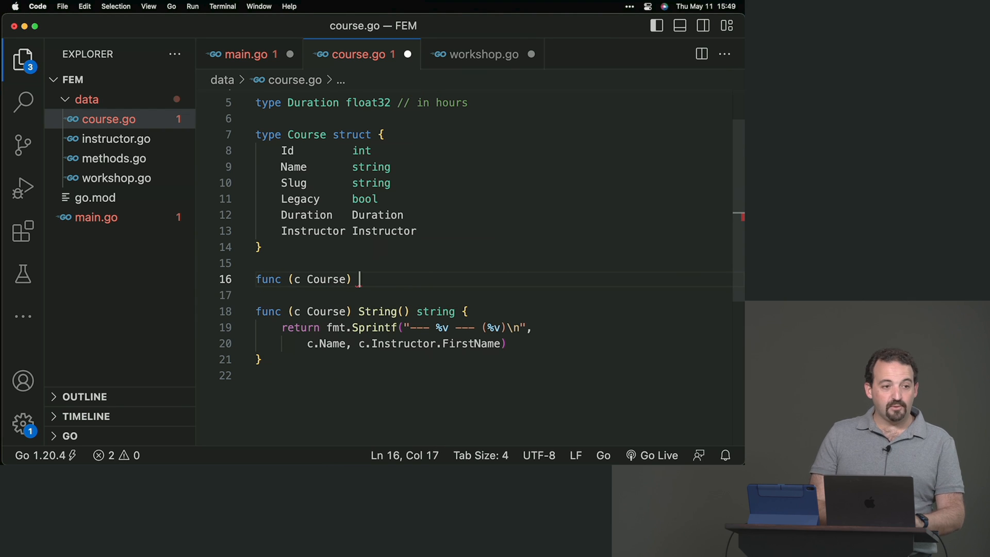
type("Sign")
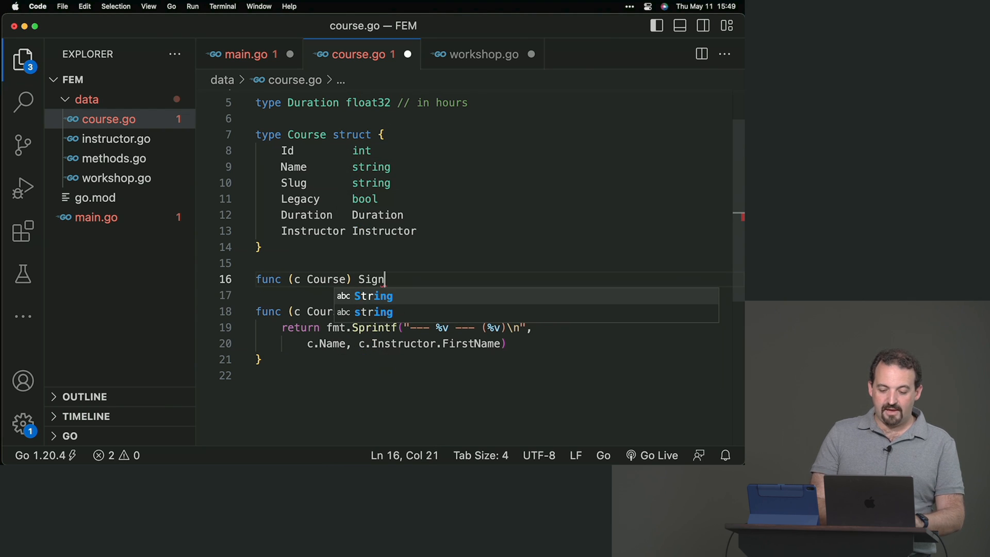
type("Up()")
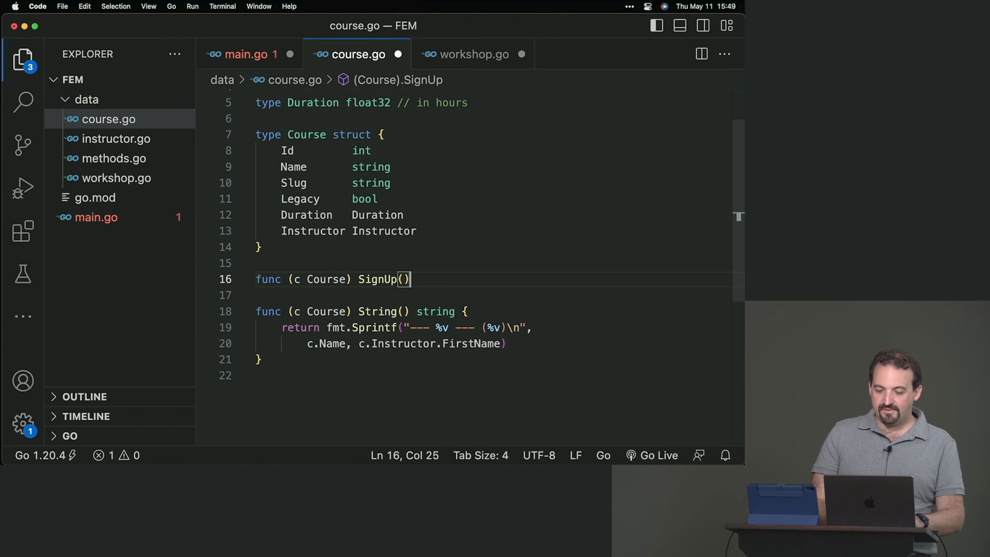
type("bool {")
type("return true")
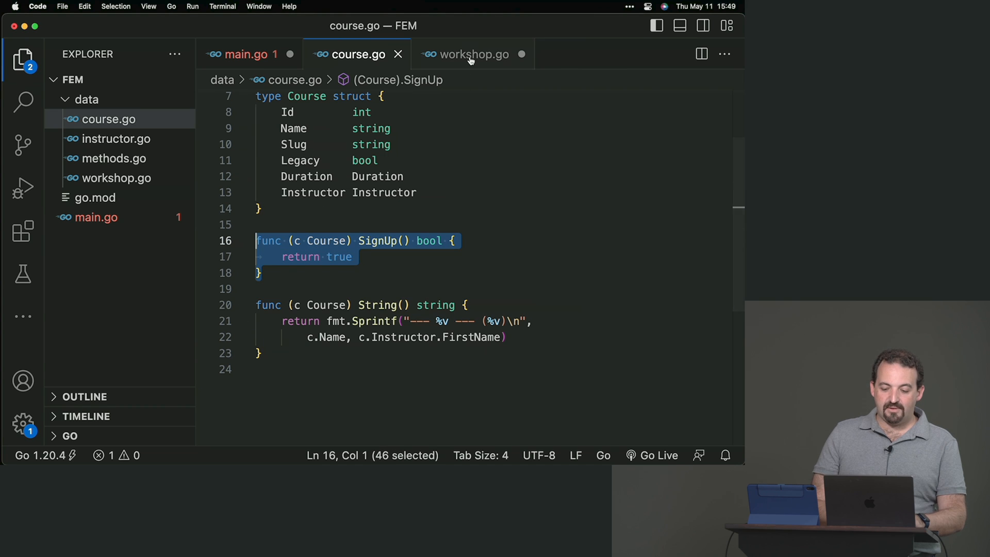
left_click(472, 54)
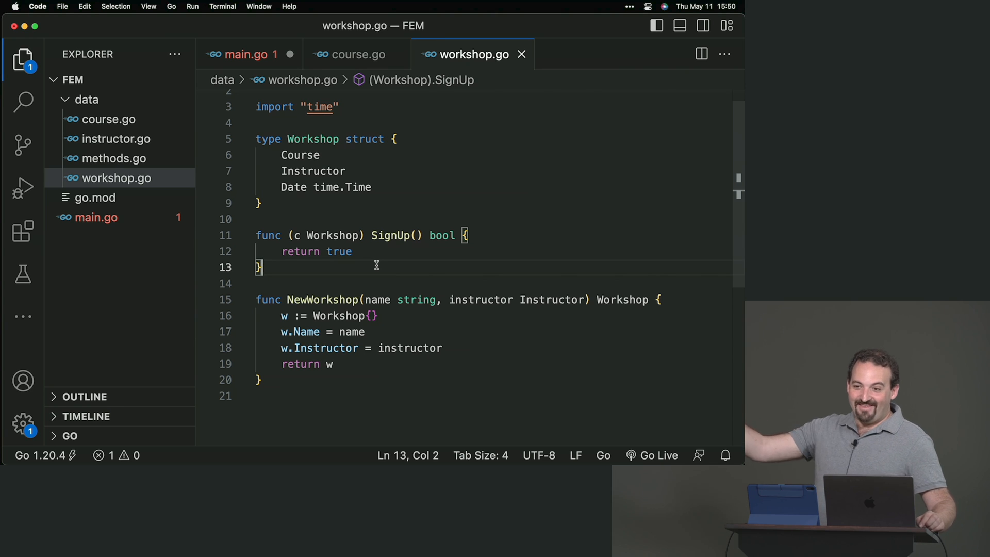
mouse_move(366, 261)
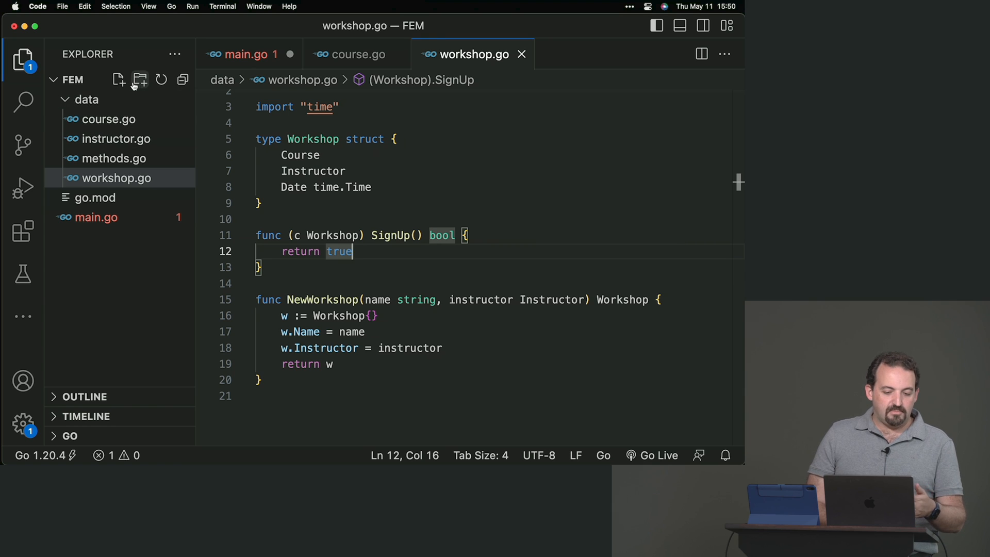
mouse_move(118, 81)
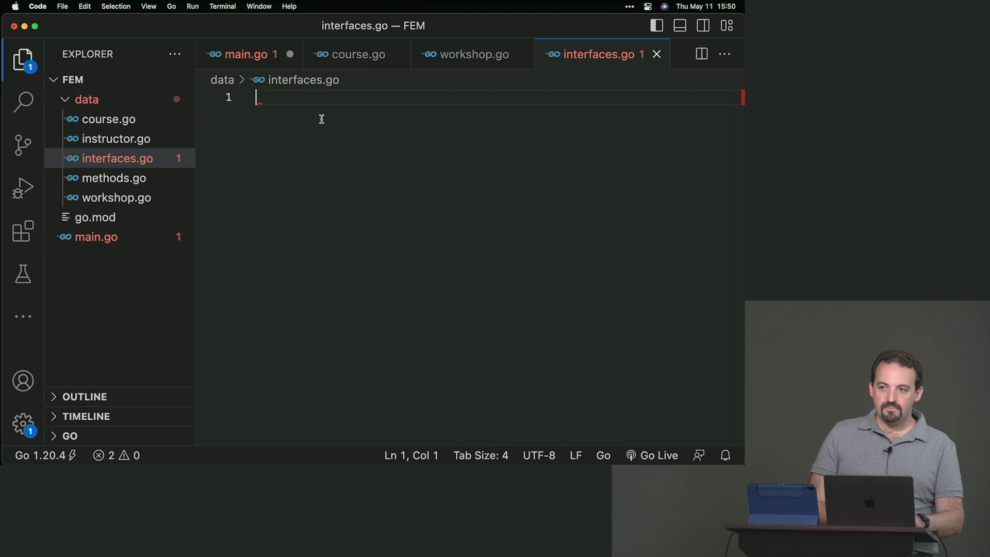
- Start interfaces.go with `package data` and a `type Signable interface` declaration
type("pac")
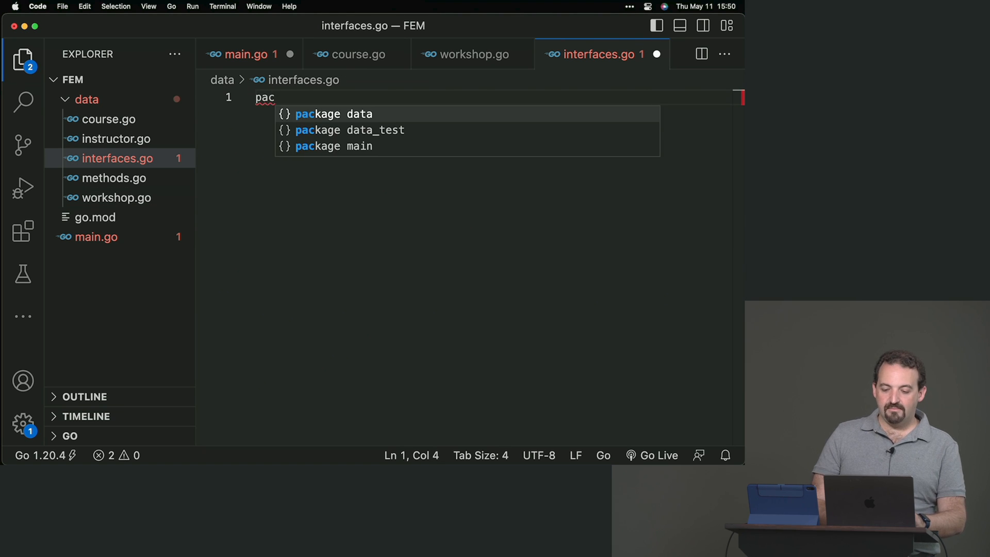
key("Enter")
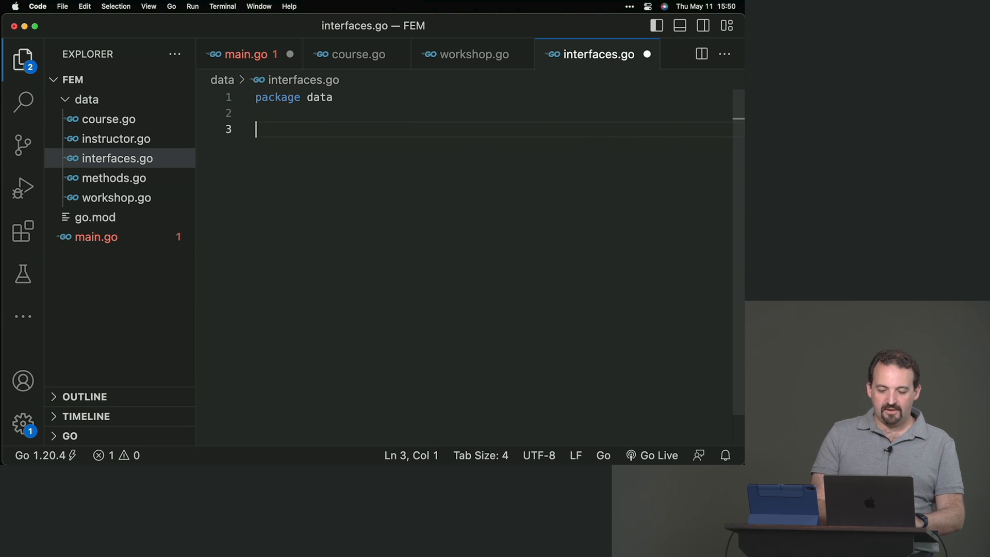
type("type")
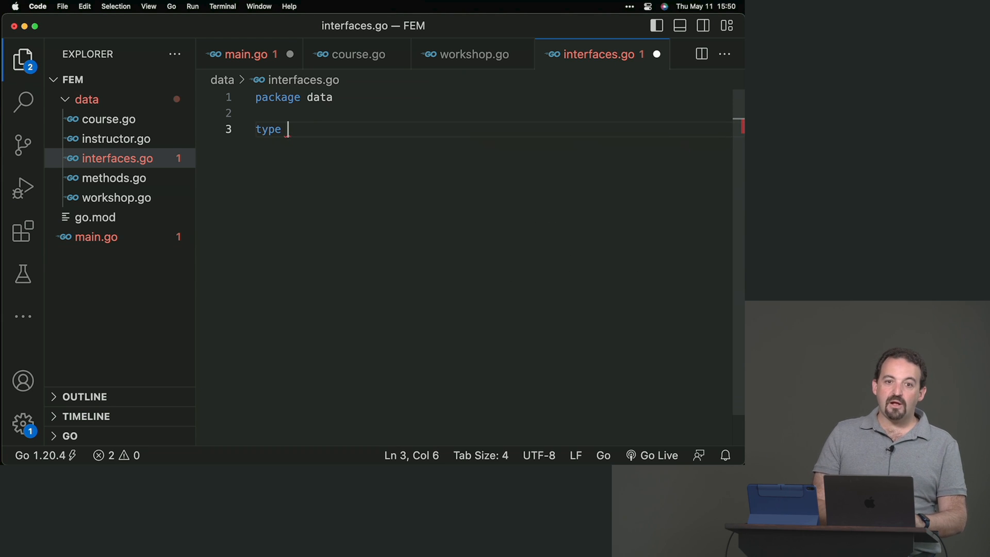
type("Signa")
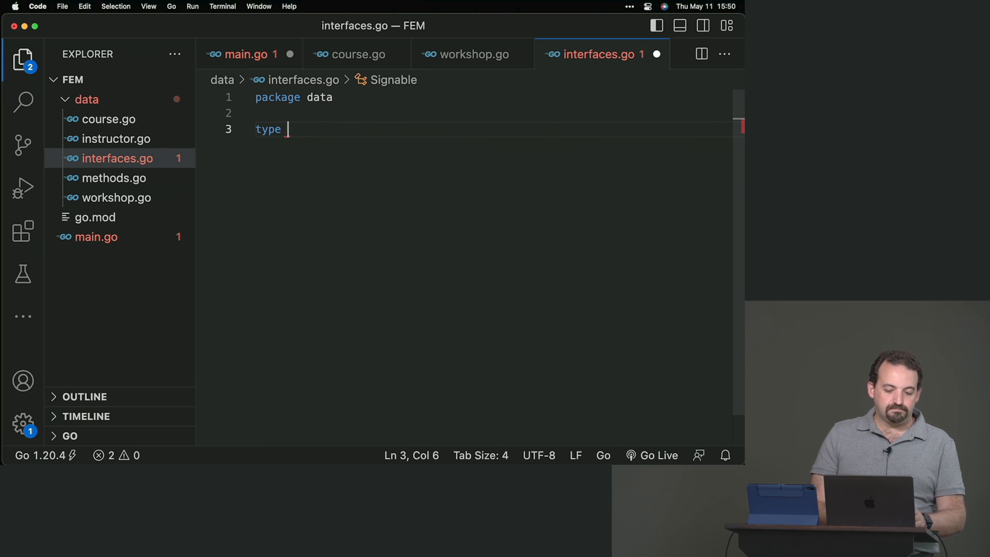
type("king")
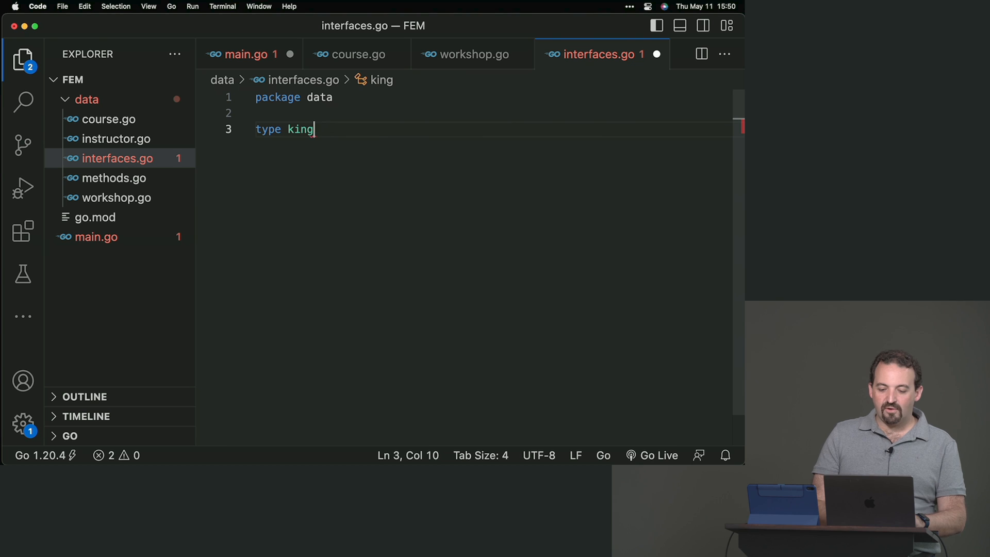
type("dOfCours")
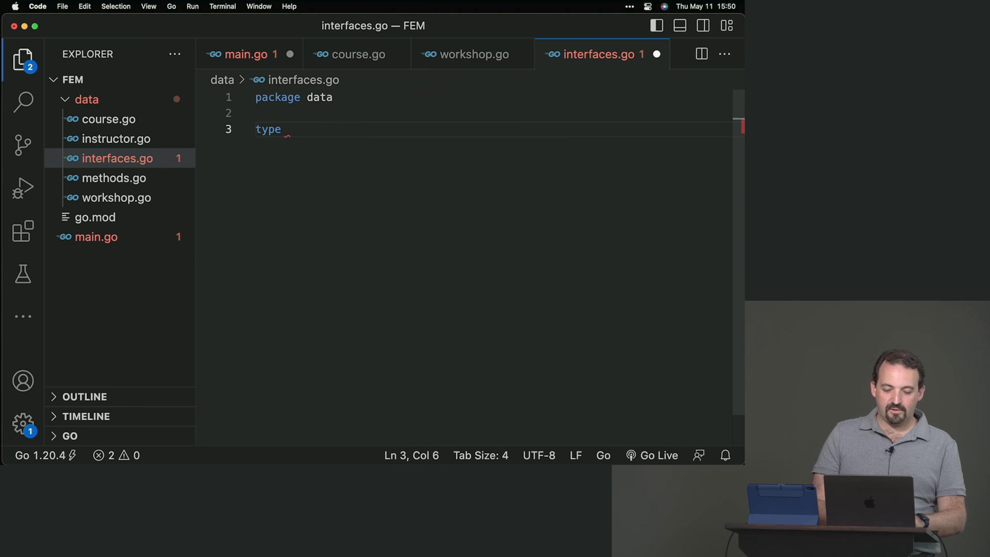
type("Signable interface {")
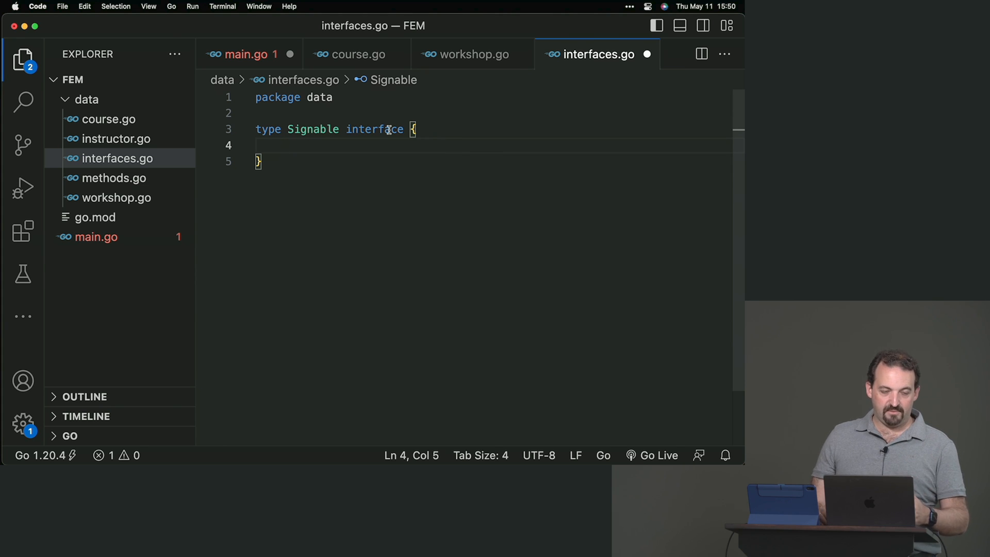
- Copy the `SignUp() bool` signature from workshop.go into the Signable interface body
left_click(471, 55)
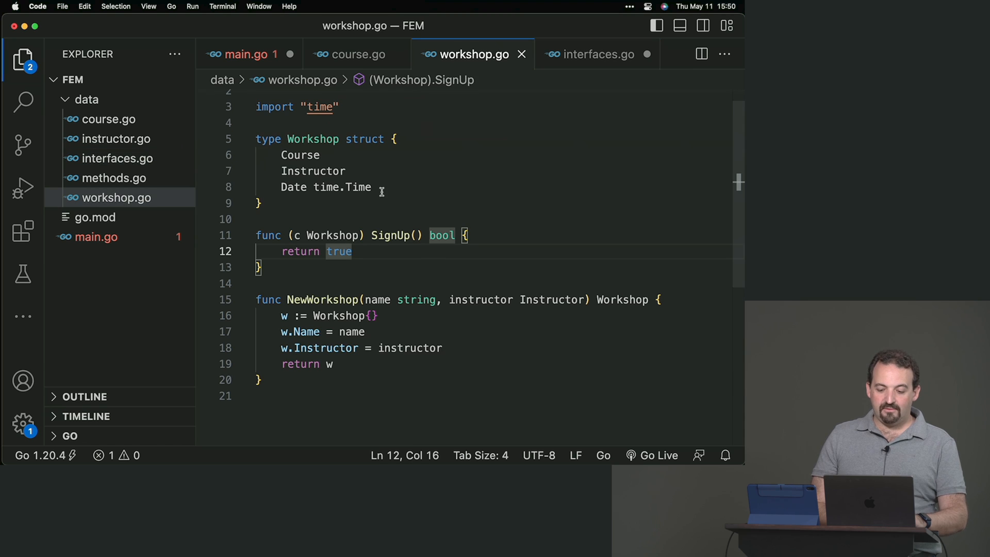
left_click_drag(371, 235, 454, 235)
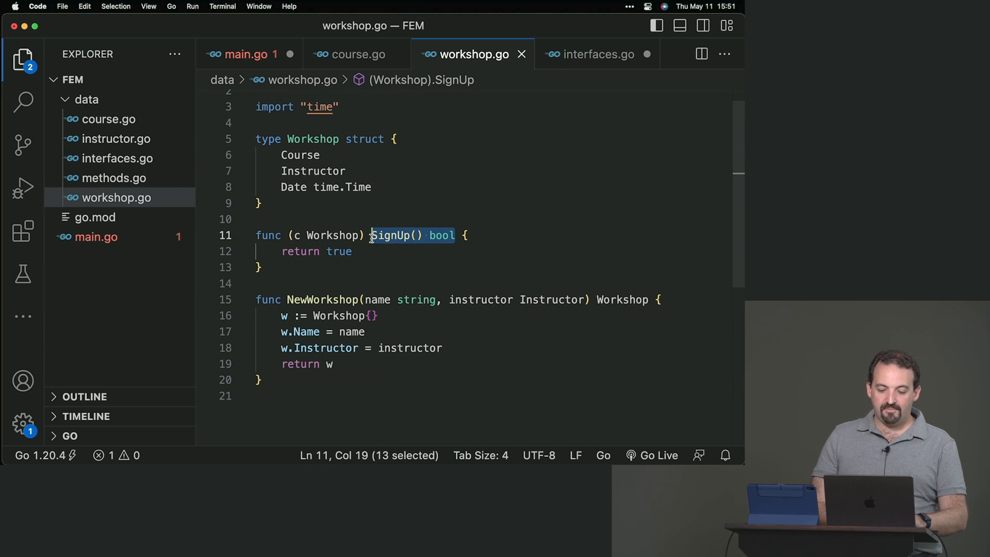
left_click(597, 54)
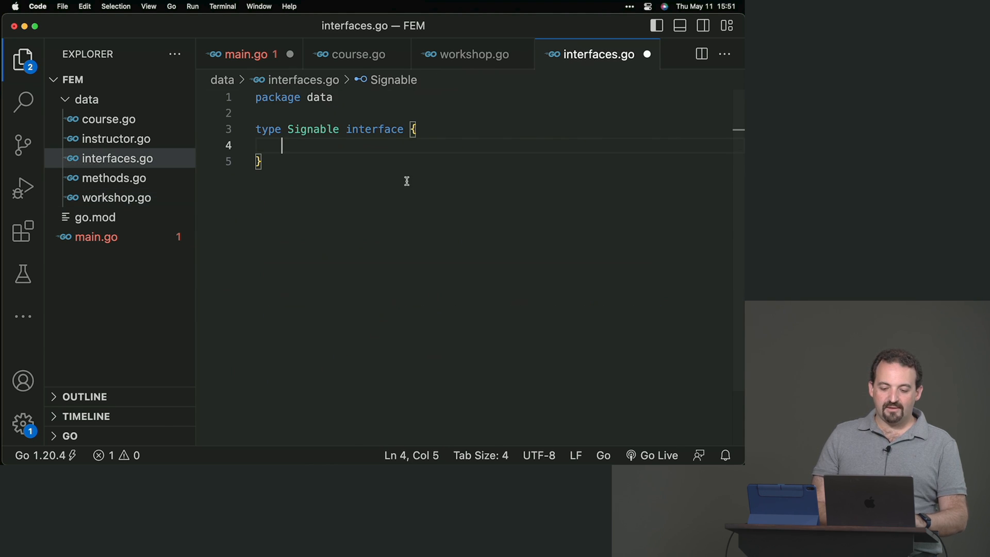
type("func")
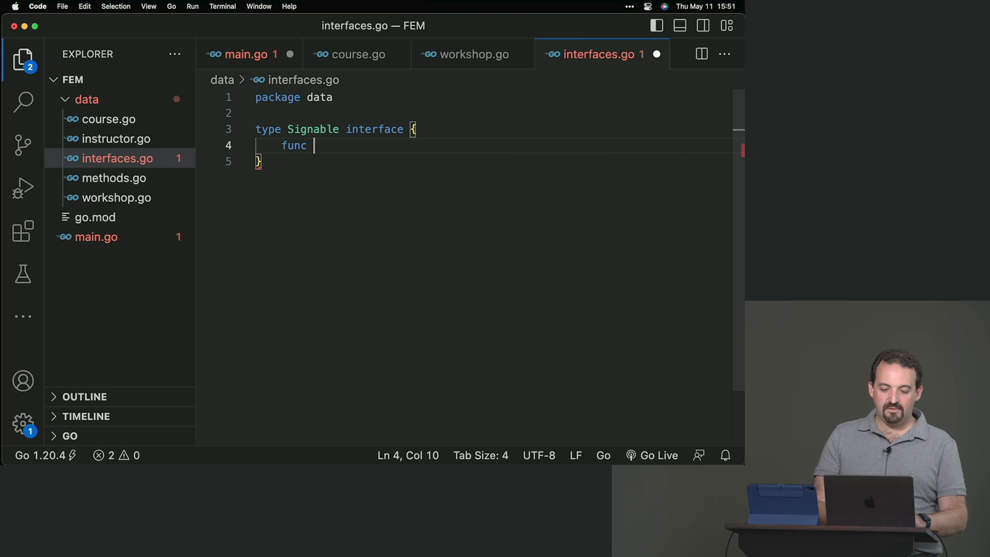
type("SignUp() bool")
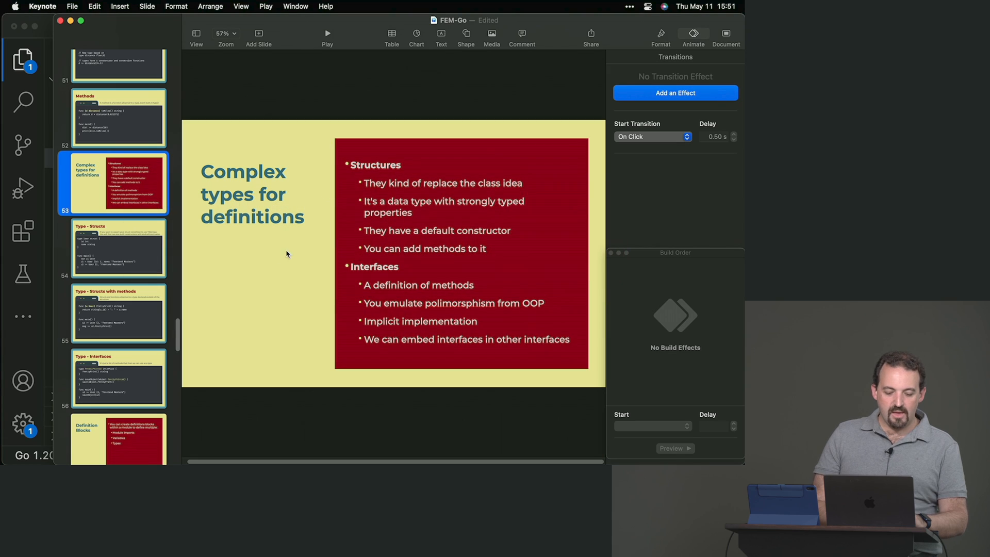
- View the Type - Interfaces slide in Keynote, then return to VS Code
left_click(118, 265)
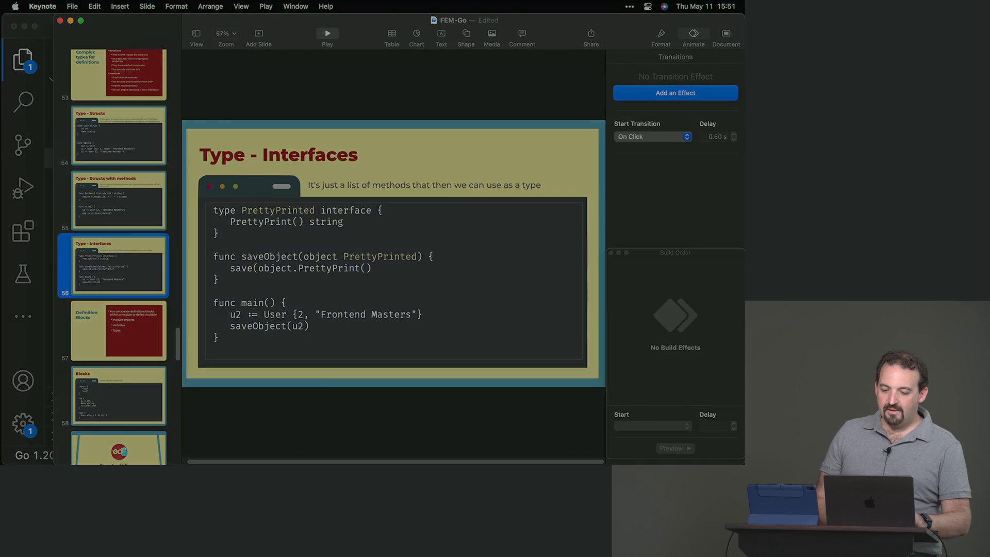
left_click(327, 33)
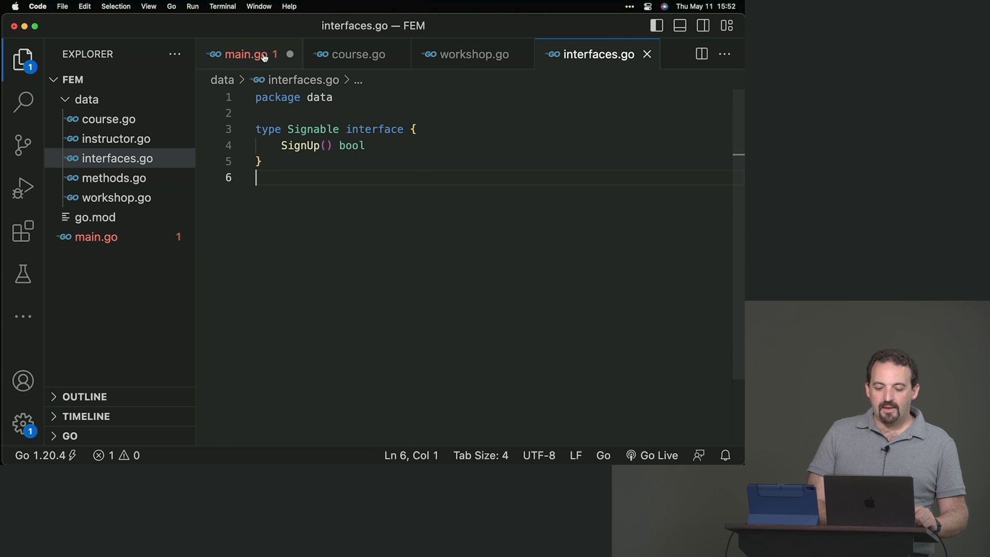
- Show main.go with the two-element `[2]data.Signable` array of goCourse and swiftWS
left_click(243, 54)
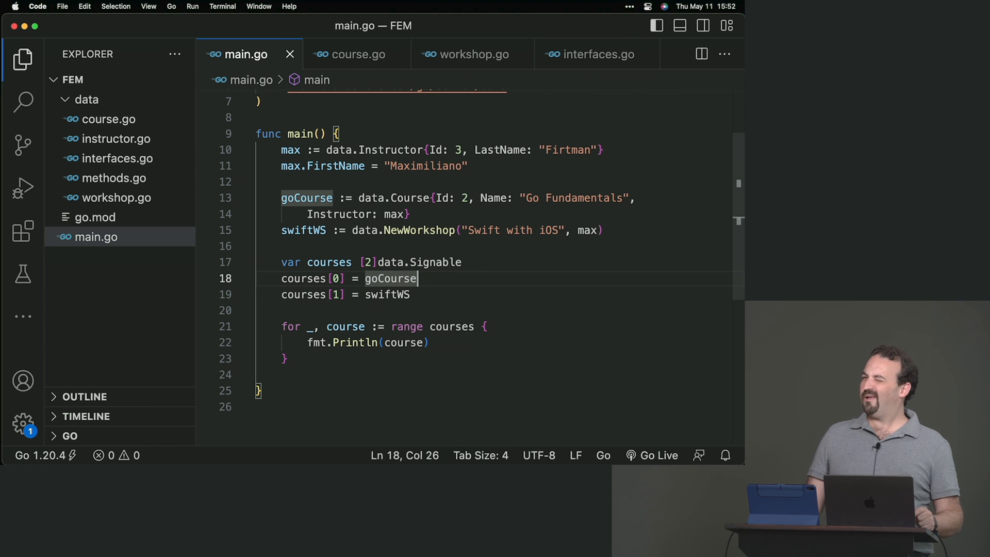
mouse_move(478, 189)
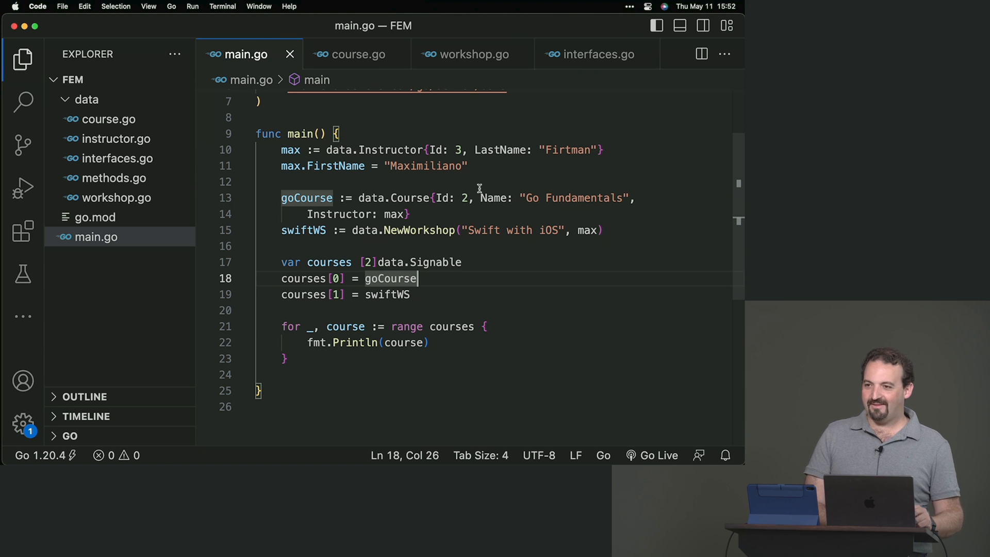
mouse_move(354, 54)
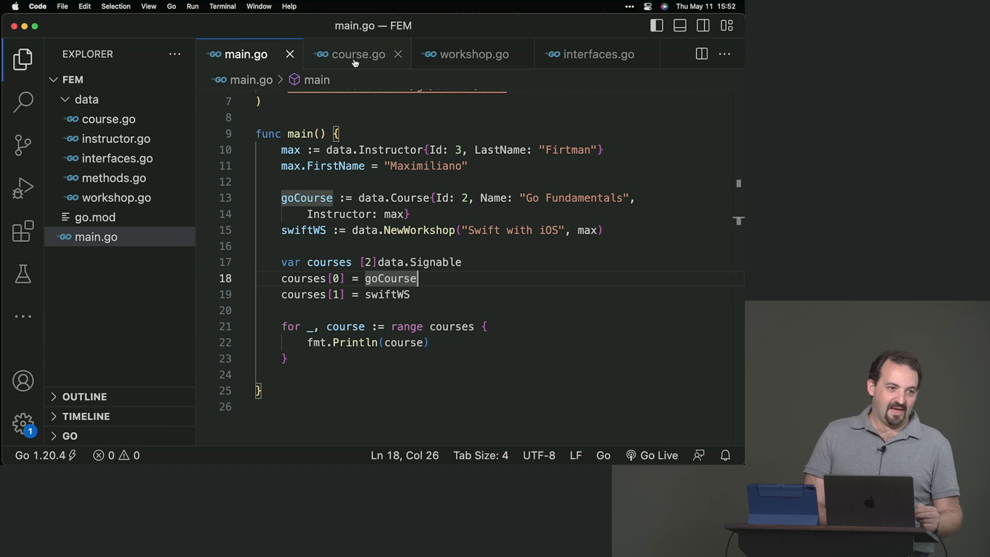
- Revisit SignUp in course.go and workshop.go, ending on the Signable interface's SignUp method
left_click(352, 54)
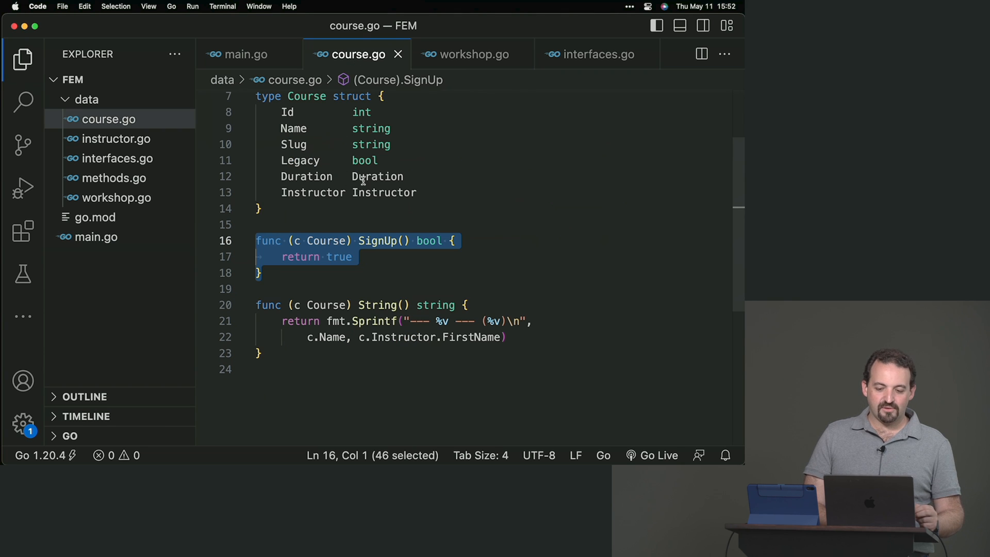
left_click(471, 55)
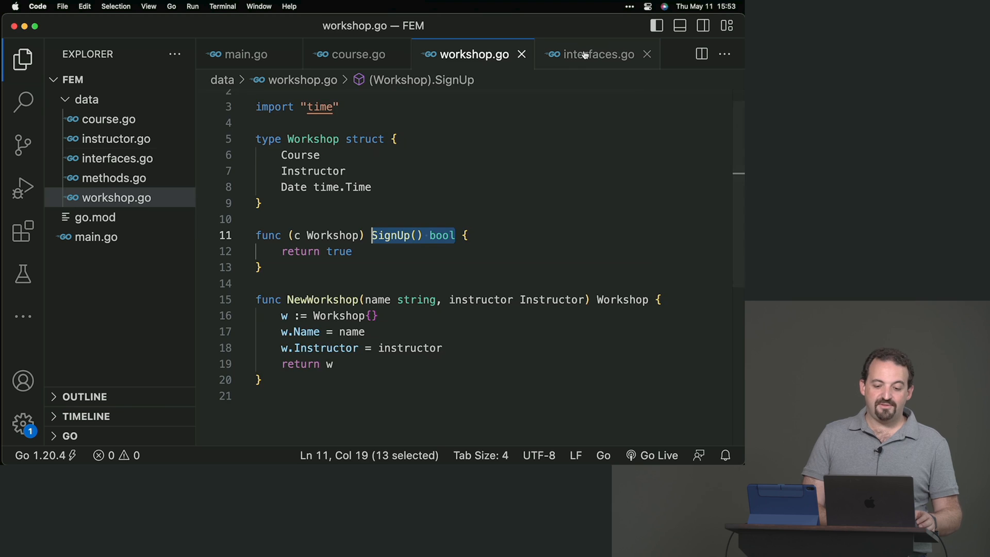
left_click(593, 55)
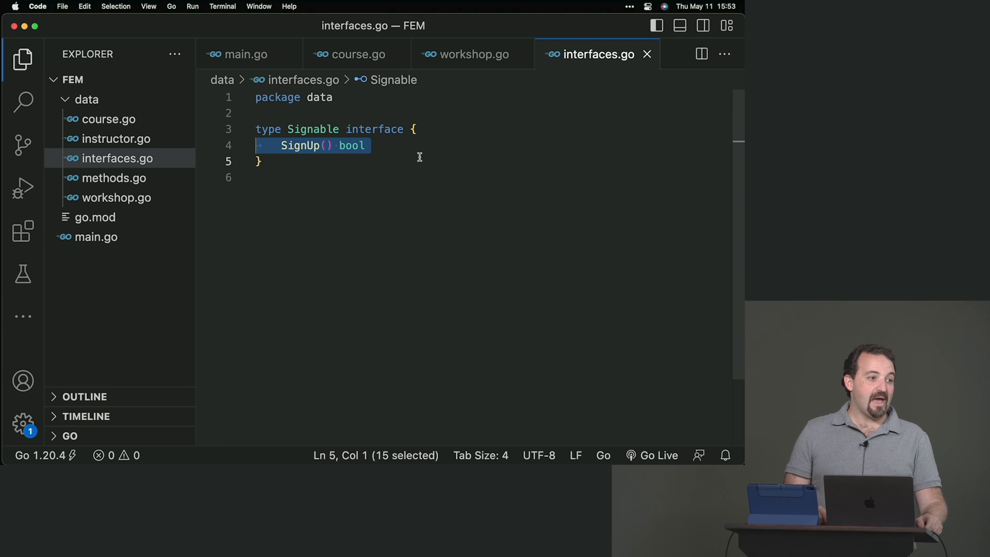
mouse_move(331, 152)
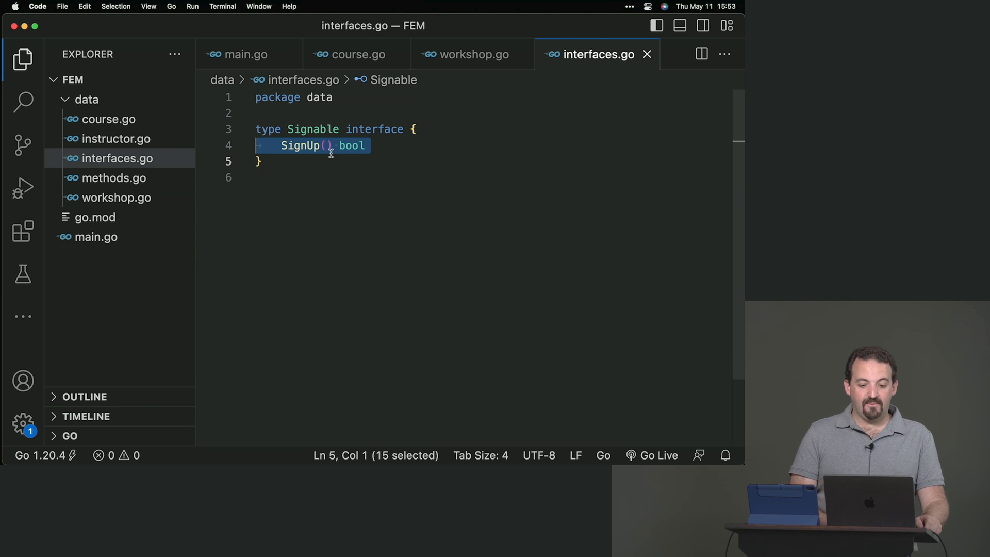
double_click(300, 145)
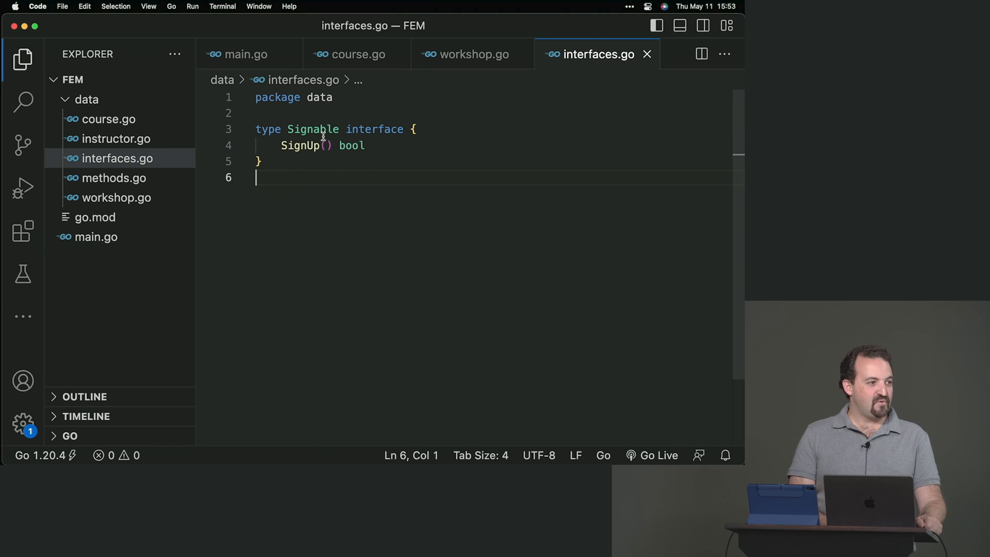
mouse_move(440, 128)
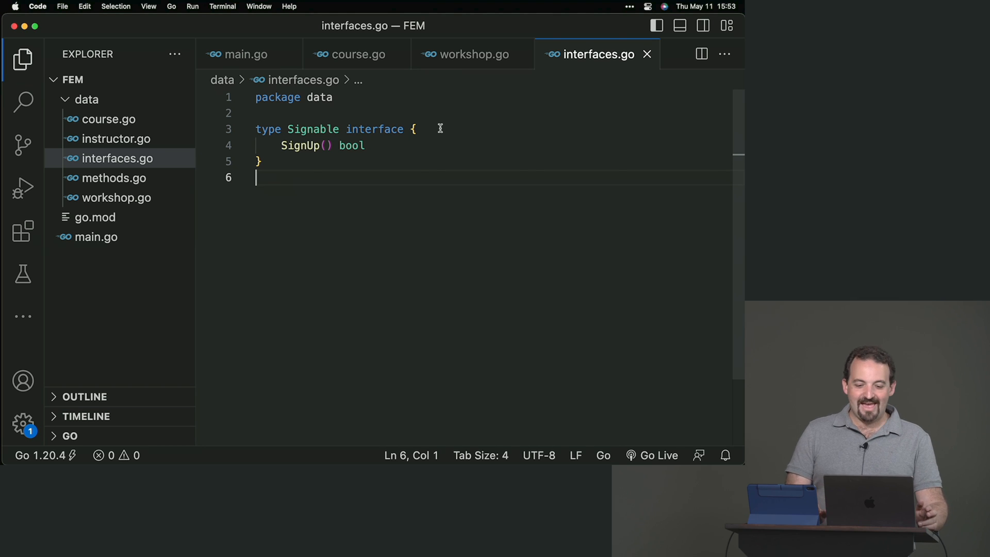
double_click(299, 145)
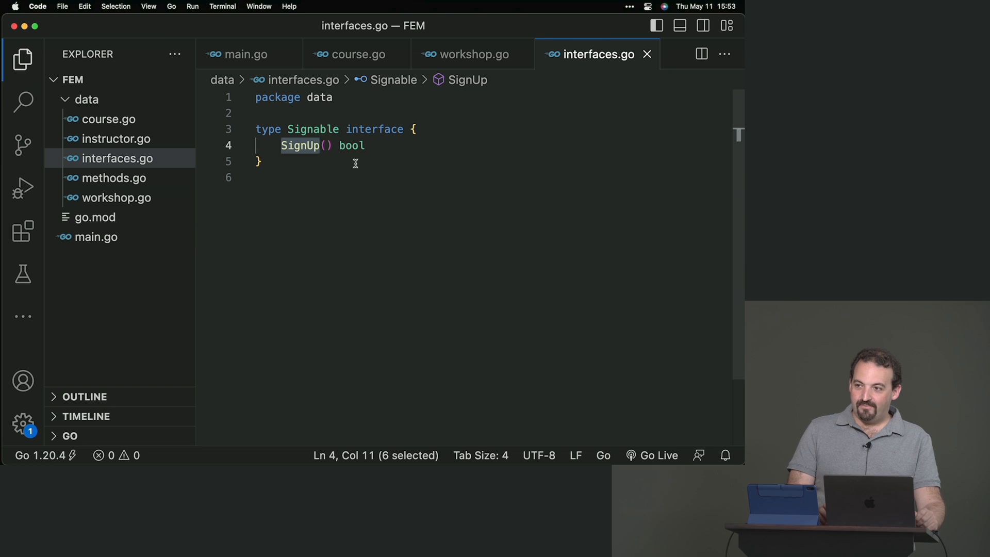
- Show the Complex types slide on structures and interfaces in Keynote, then return to main.go
key("cmd+tab")
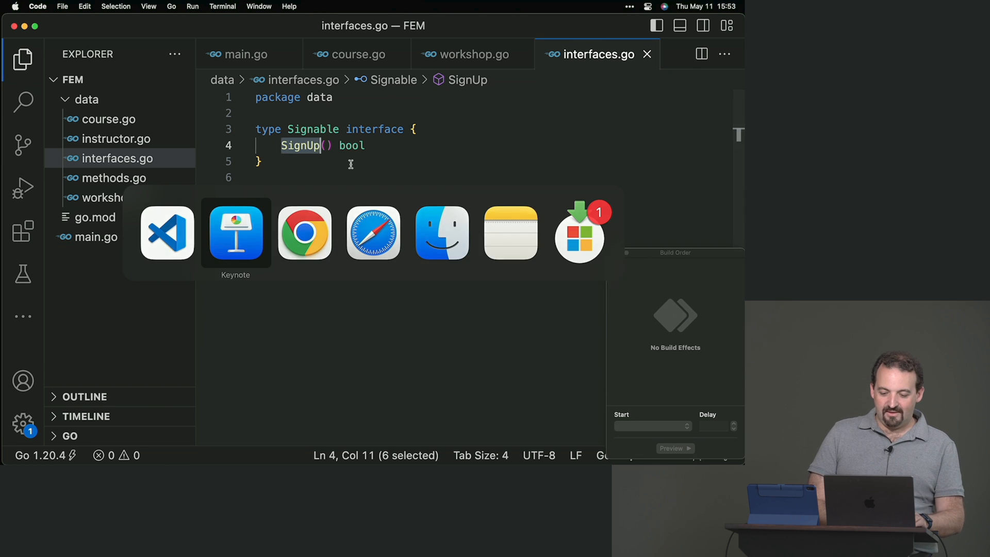
left_click(235, 233)
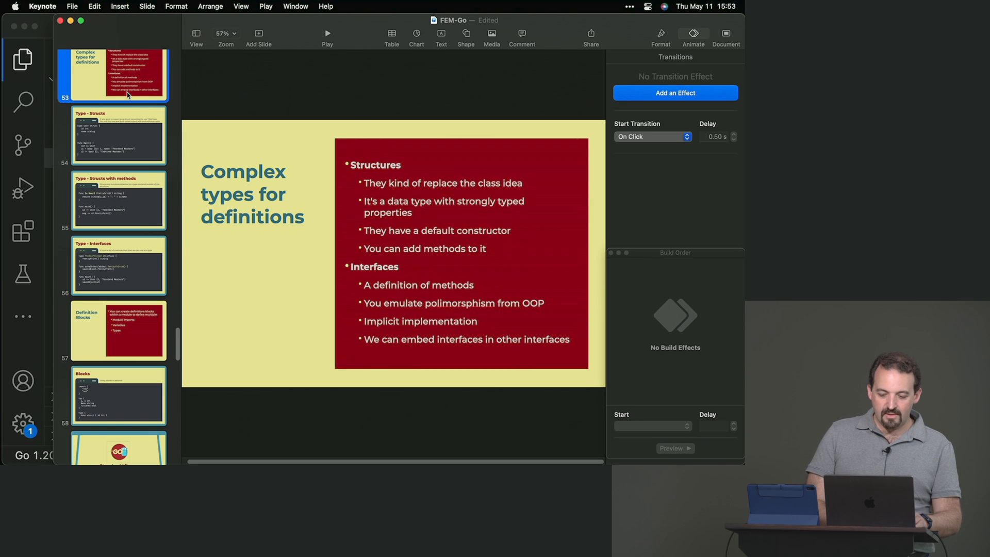
left_click_drag(373, 331, 485, 330)
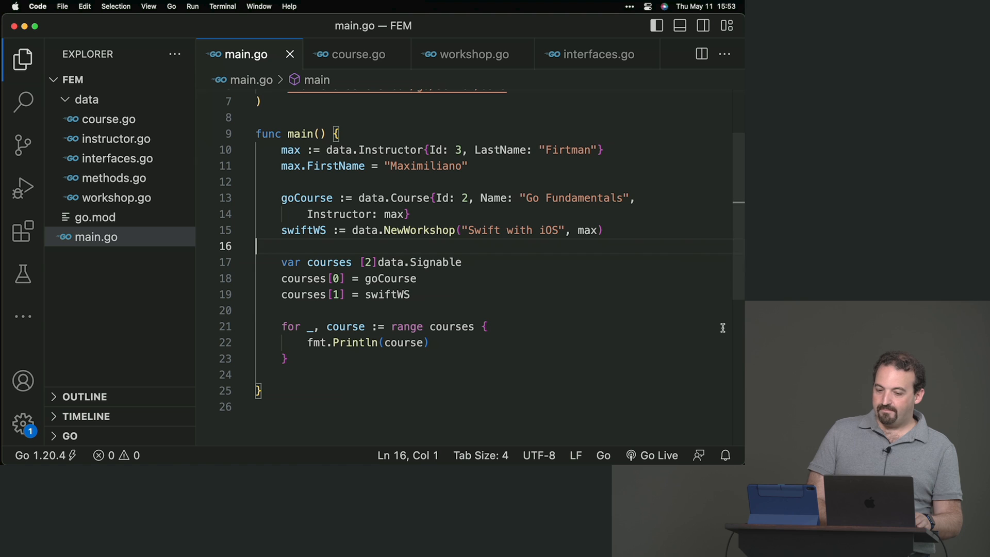
- Scroll through index.tmpl to view the article markup rendered for each exhibition
scroll("down", 3)
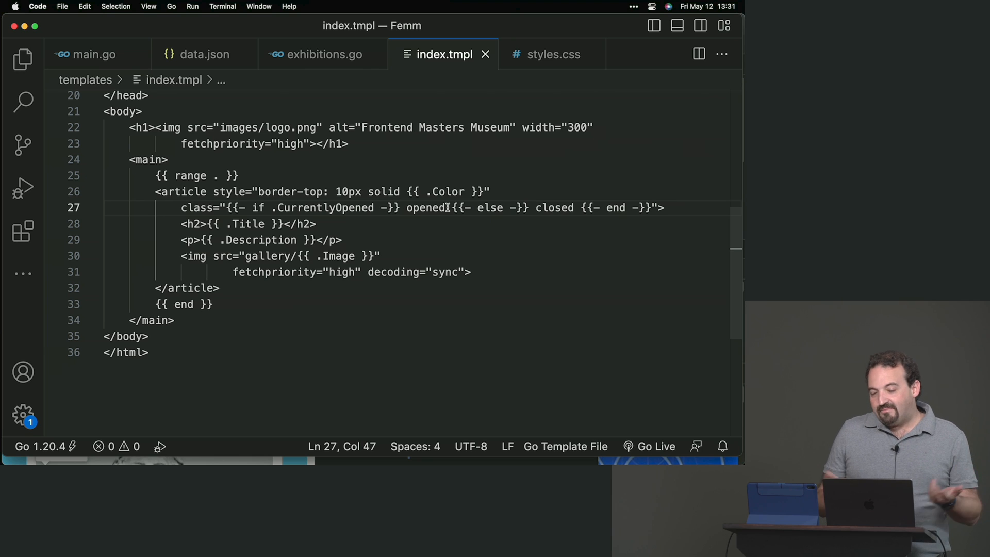
mouse_move(455, 204)
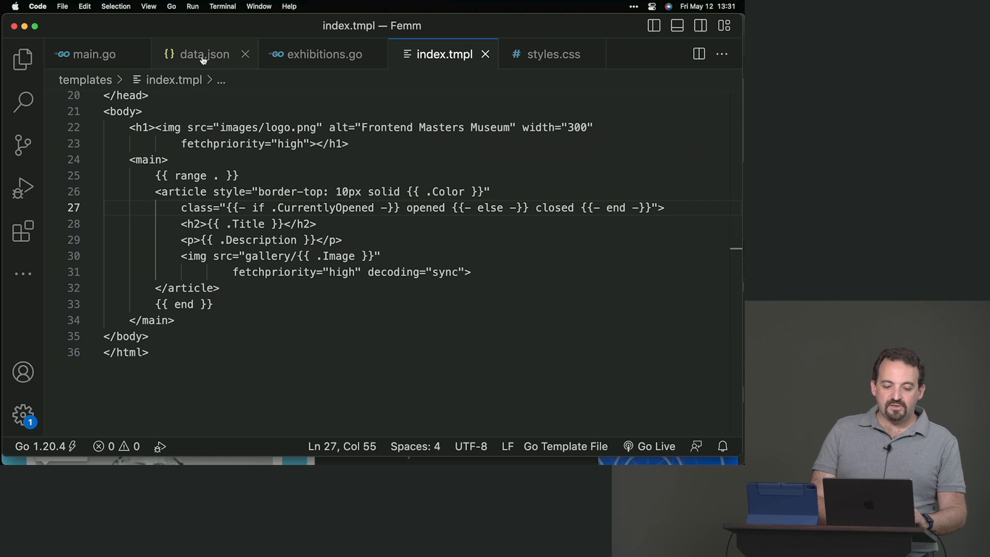
- Create an empty api folder at the FEMM project root from the Explorer
left_click(24, 59)
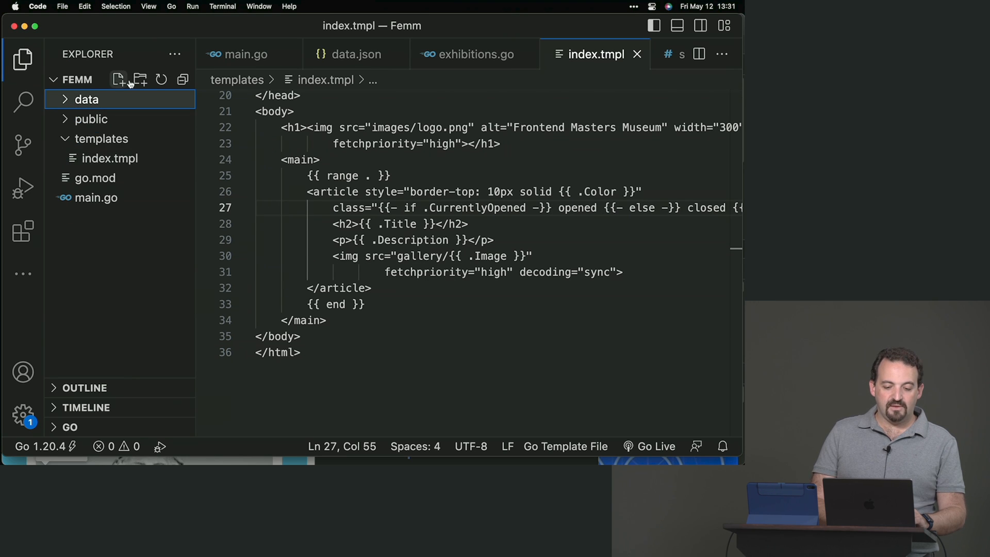
left_click(86, 99)
type("api")
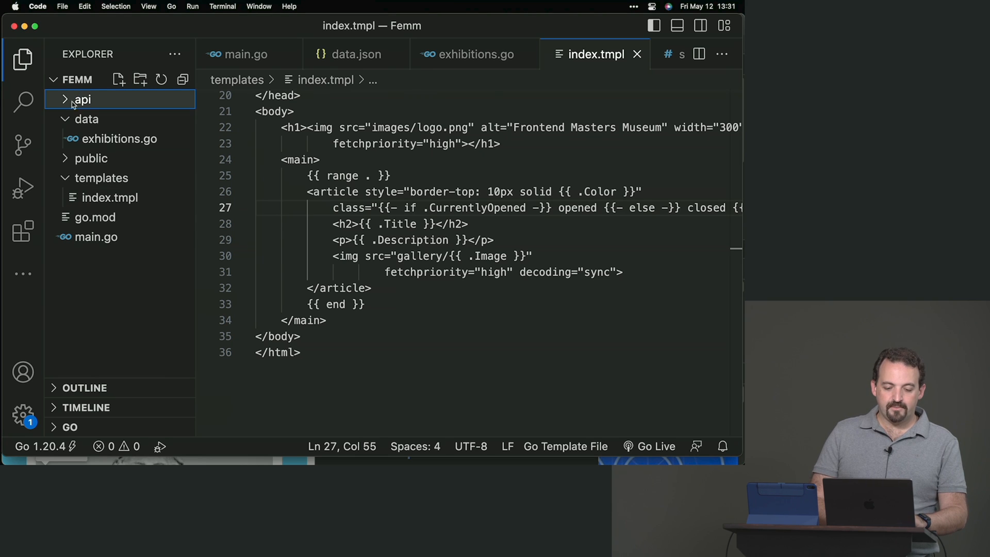
left_click(83, 99)
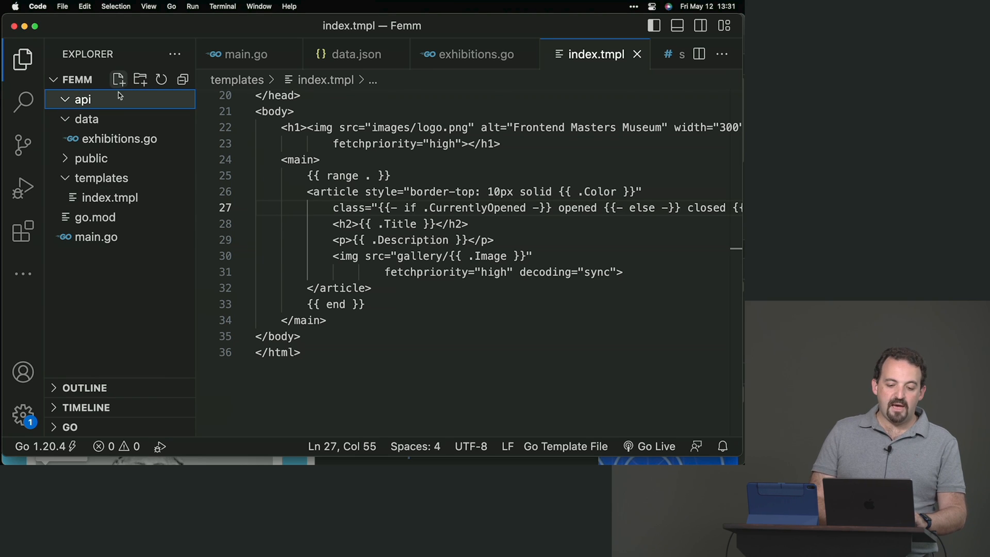
mouse_move(118, 78)
type("get")
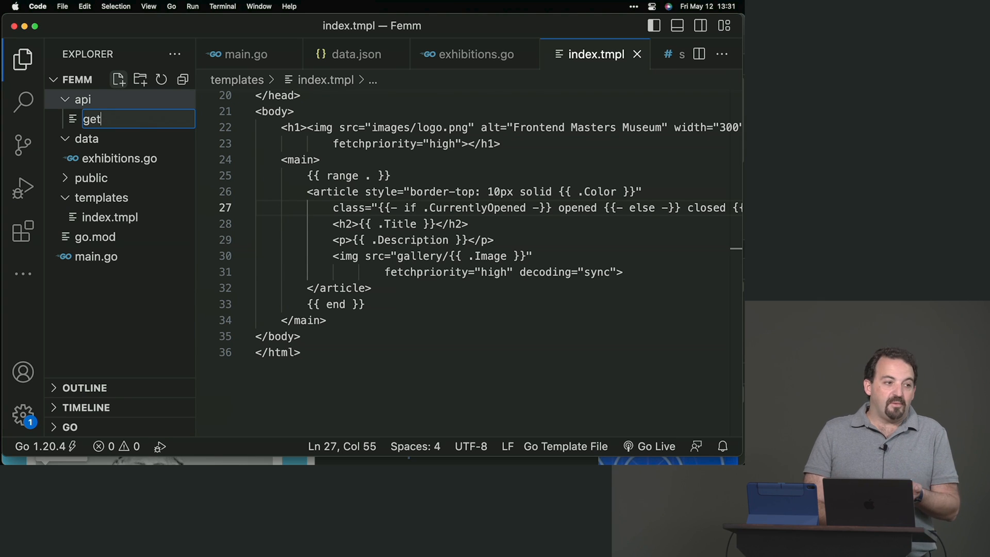
- Write get.go in api declaring package api with an empty func Get() stub
type(".go")
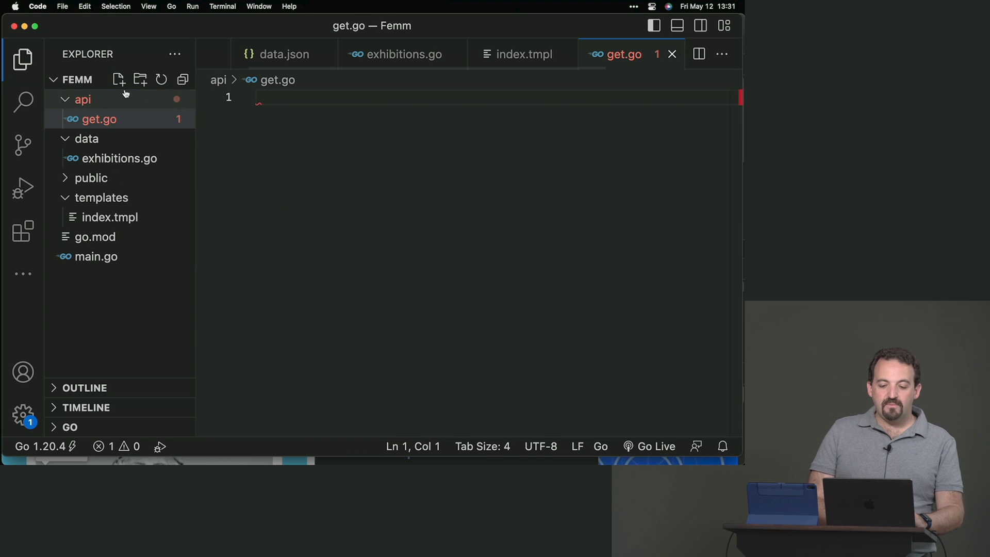
type("package api")
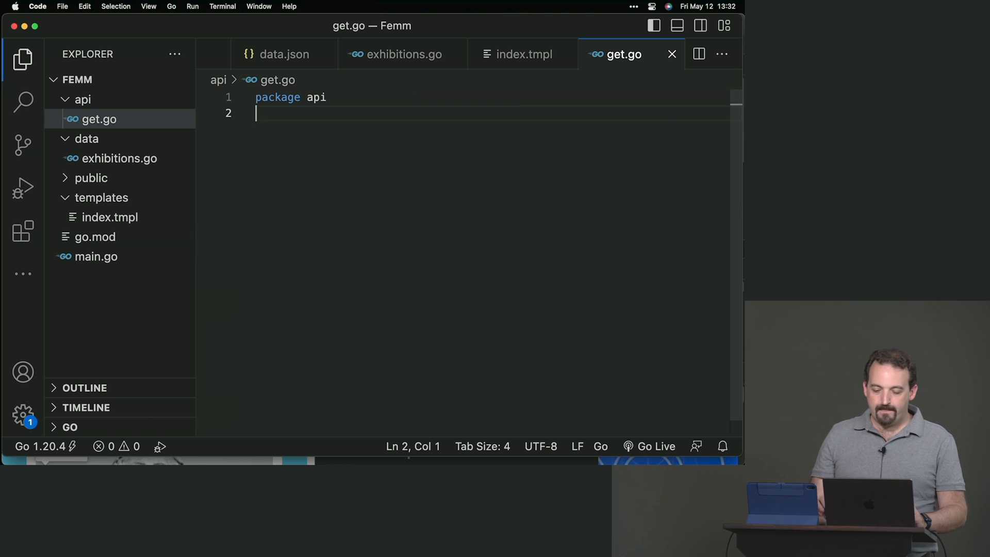
key("enter")
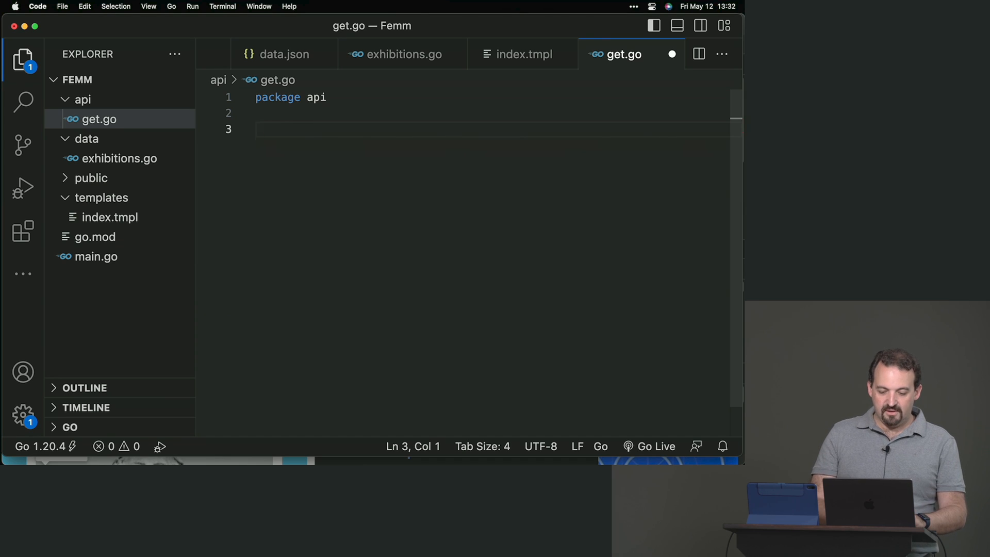
type("func Ge")
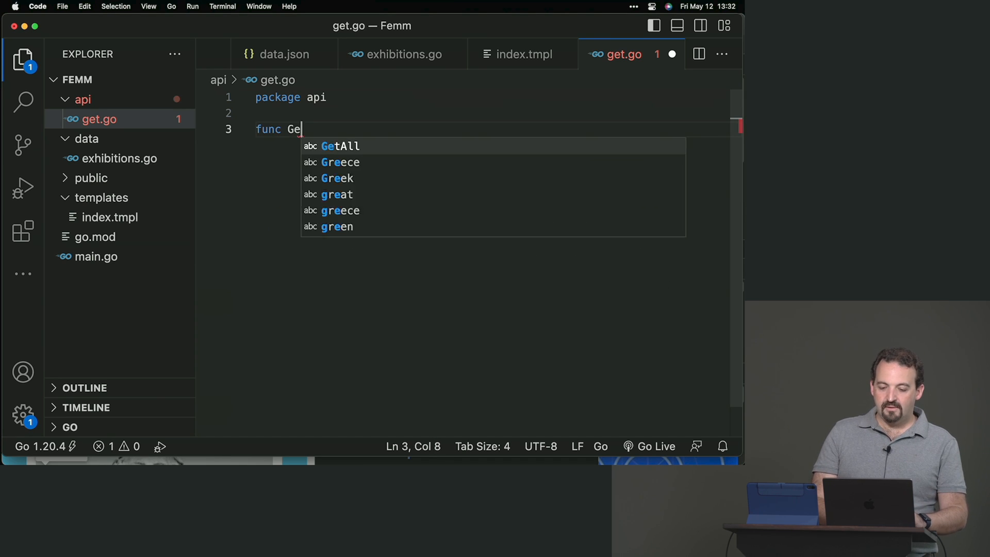
type("t")
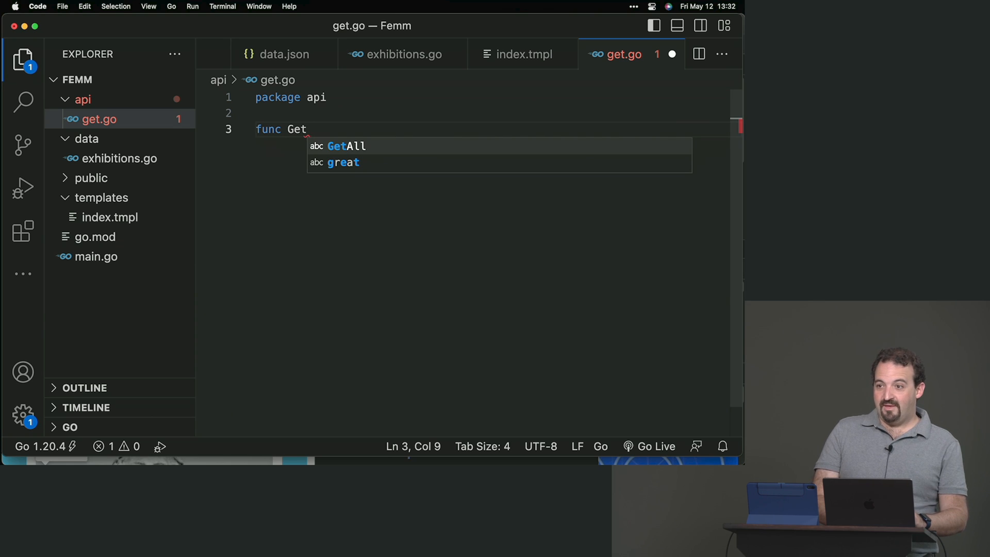
type("()")
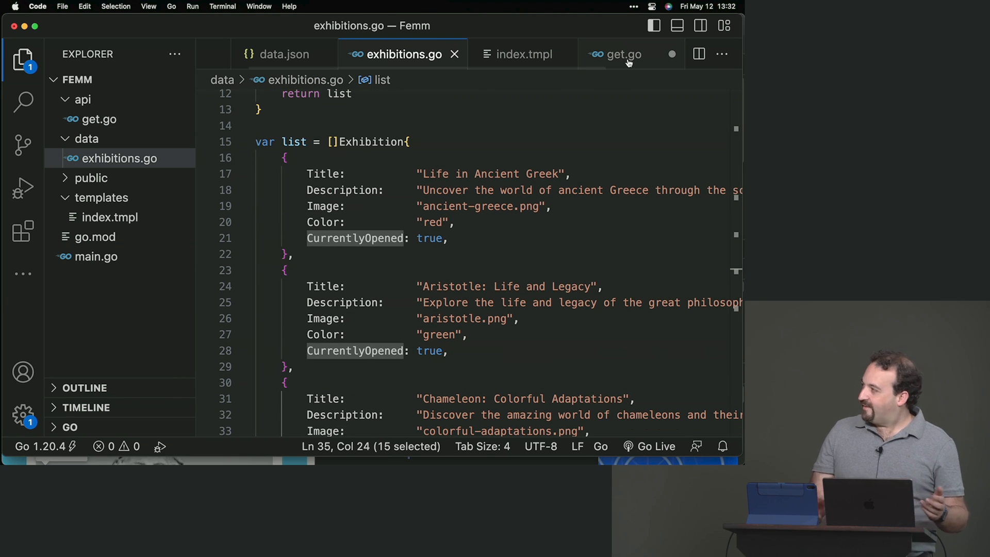
mouse_move(621, 54)
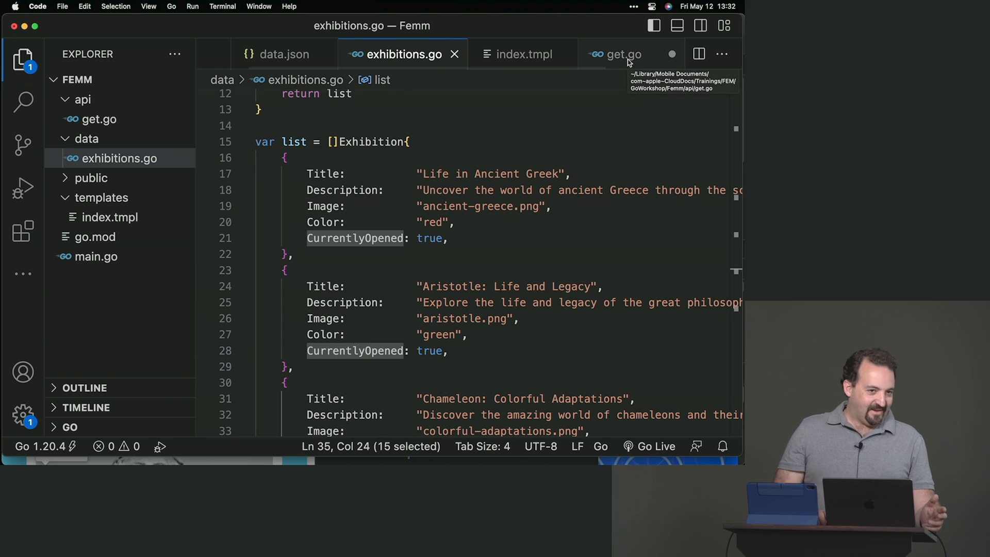
- Give Get the signature (w http.ResponseWriter, r *http.Request) with an opening brace
left_click(622, 54)
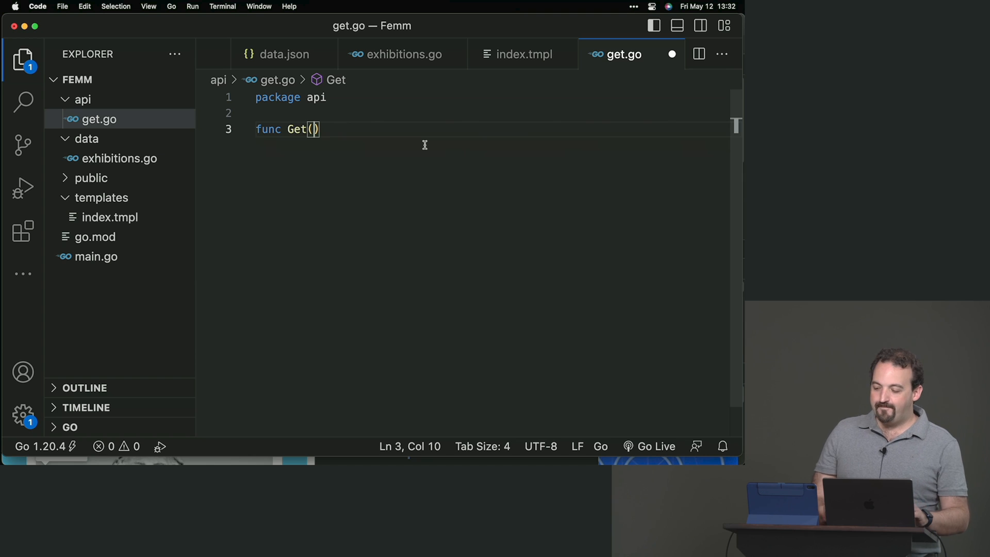
type("w http")
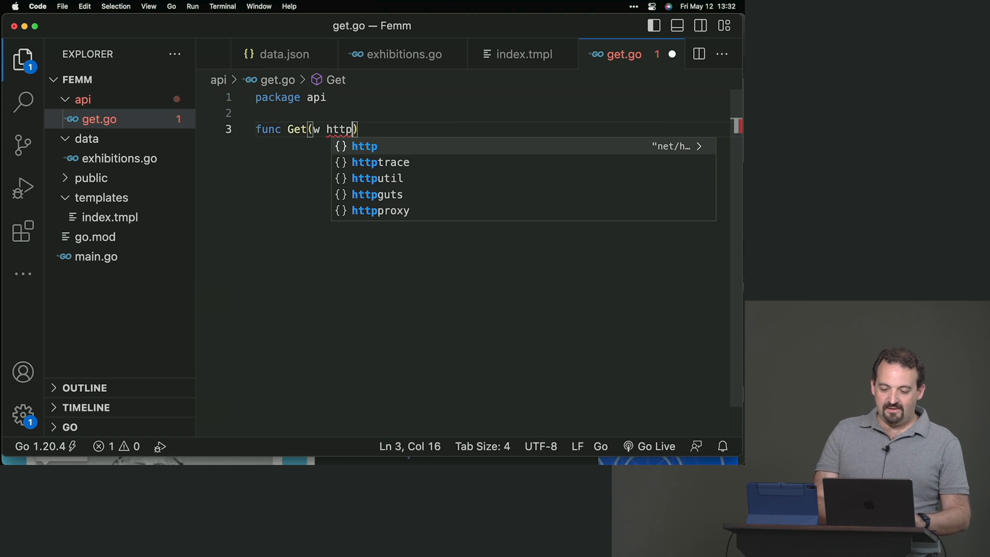
type(".Req")
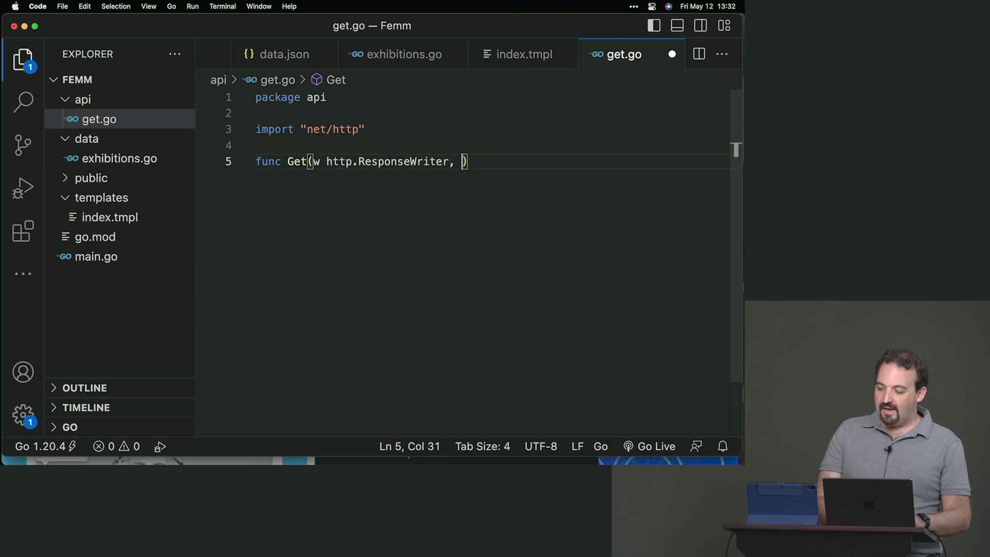
type("r *http.Request")
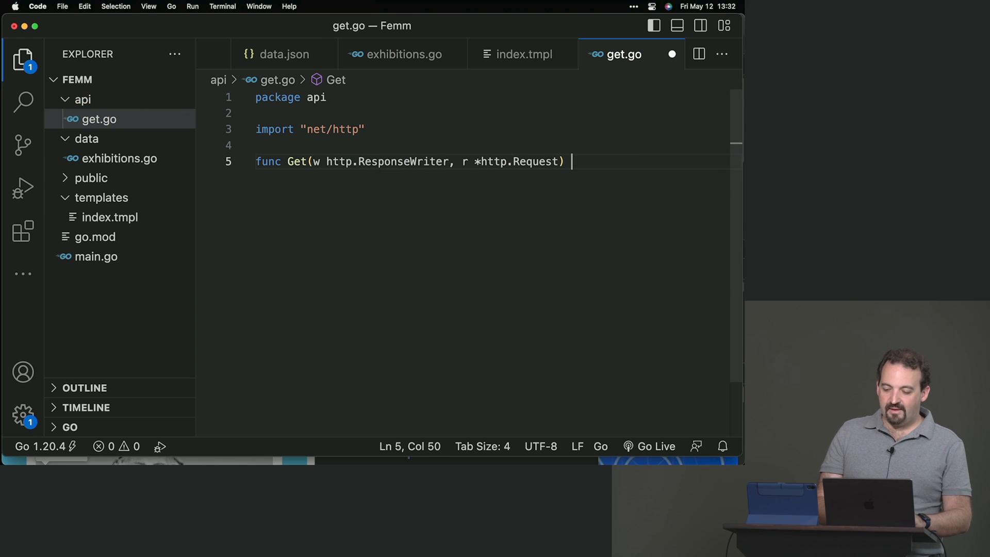
type("{")
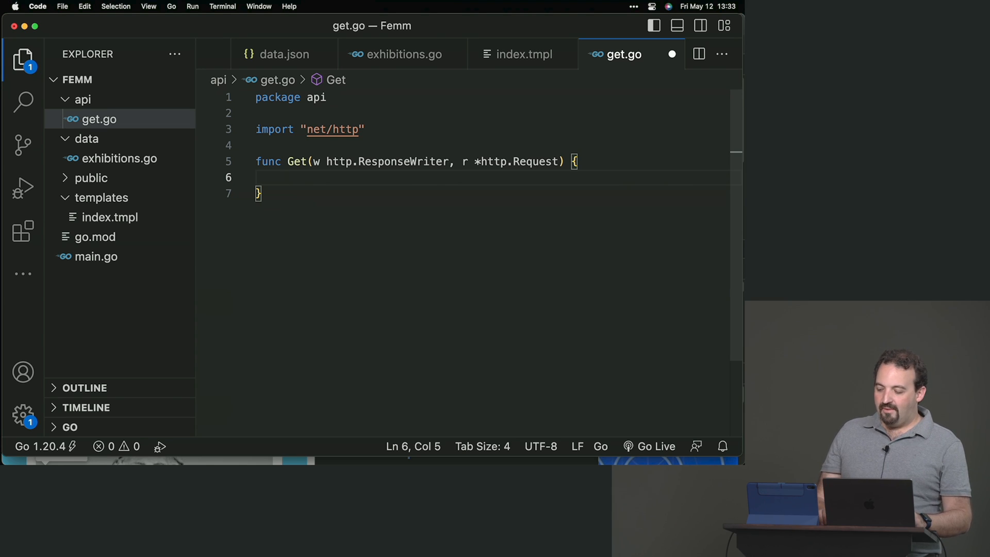
scroll("down", 3)
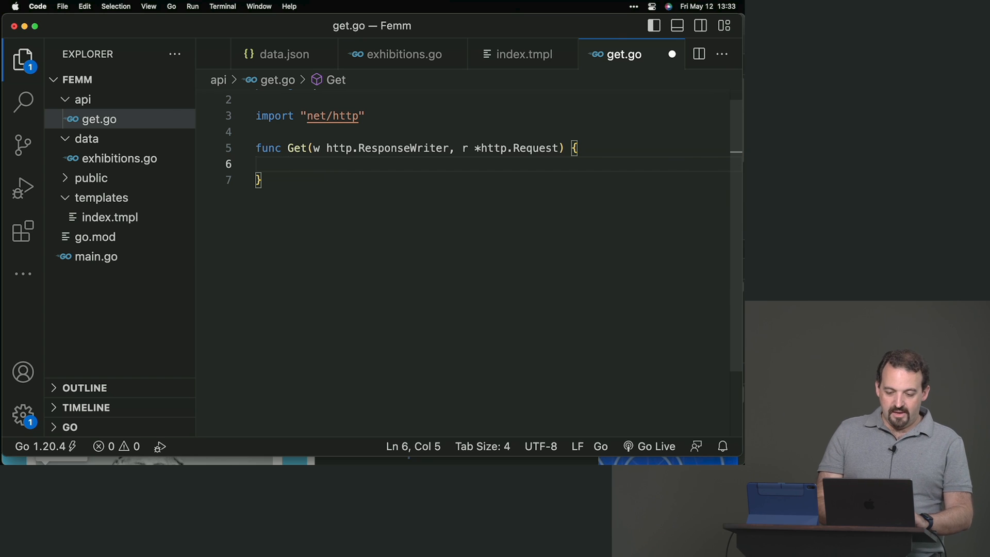
- Encode data.GetAll() to the writer via json.NewEncoder(w).Encode, accepting autocomplete imports
type("json.NewE")
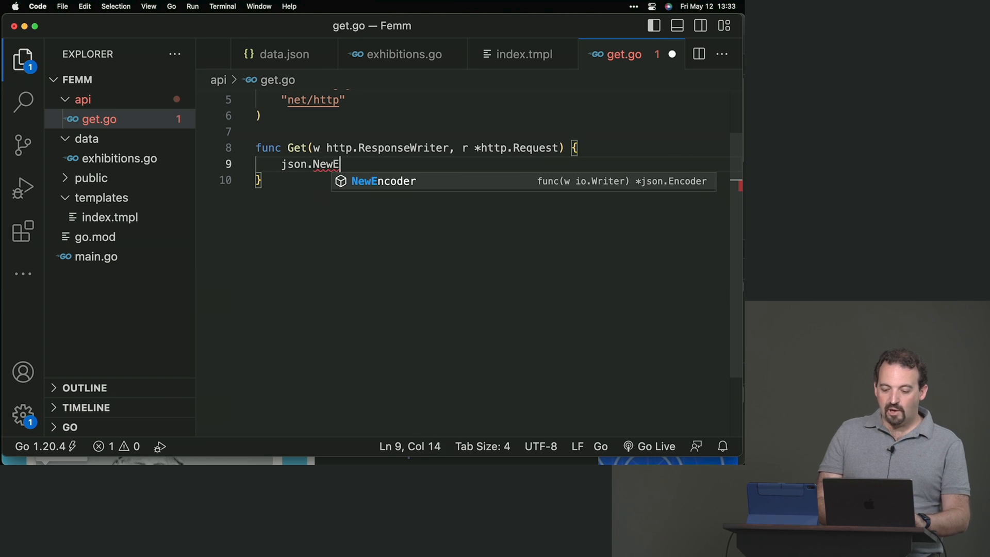
key("Tab")
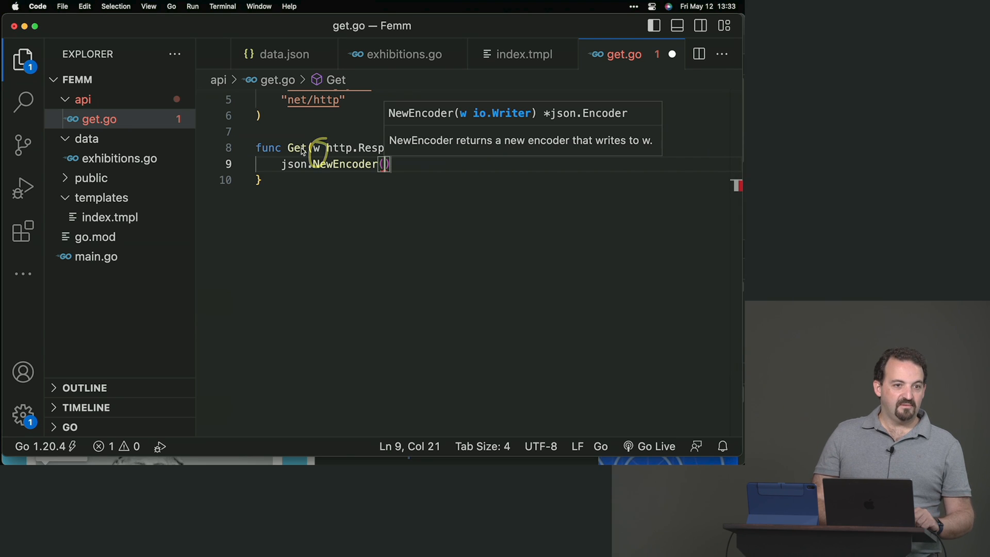
type("w")
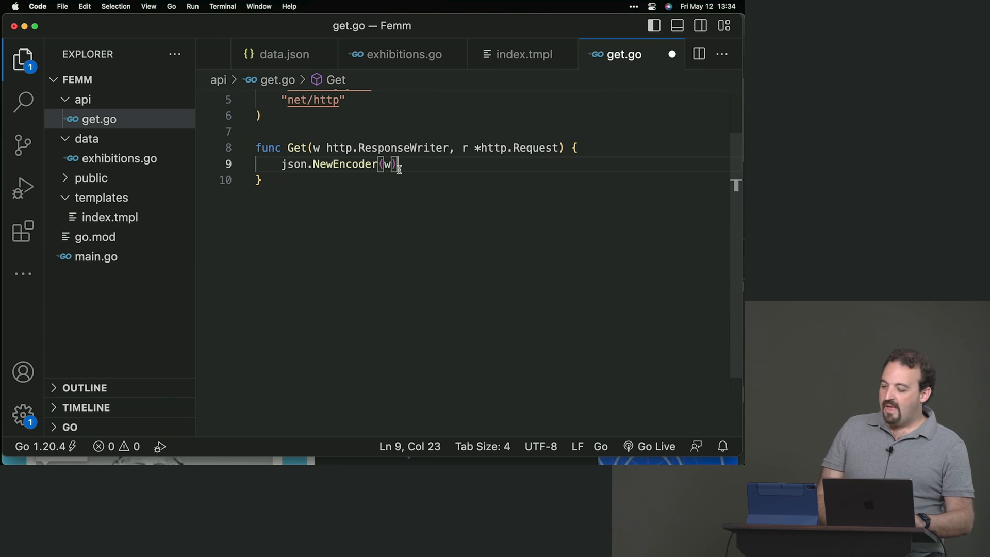
type(".Encode(")
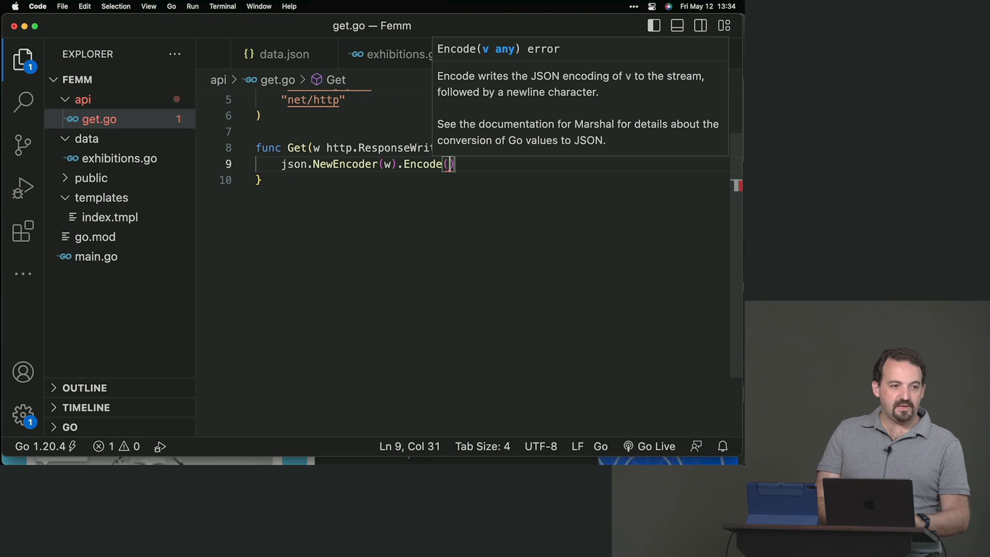
type("data.GetAll(")
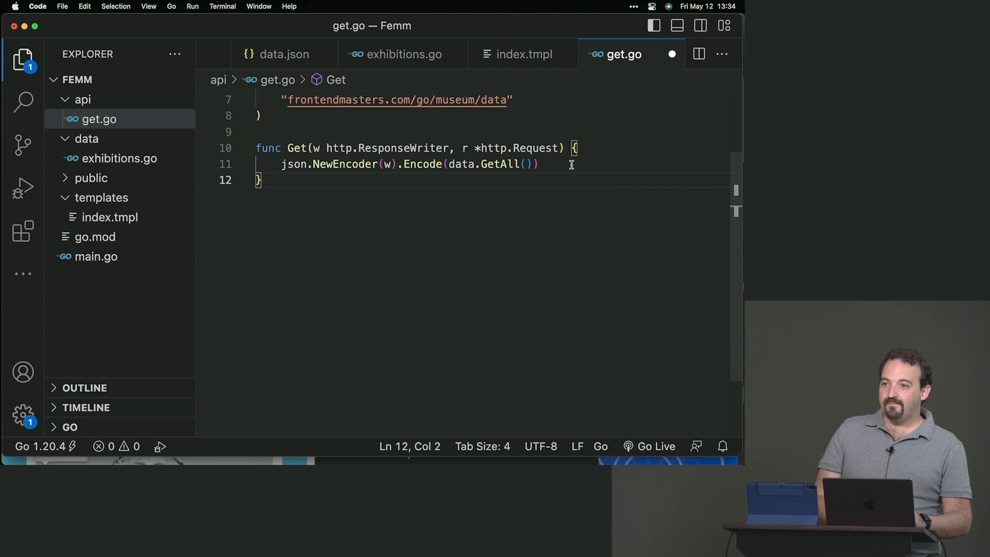
- Add w.Header().Set("Content-Type", "application/json") above the encoder call
left_click(534, 164)
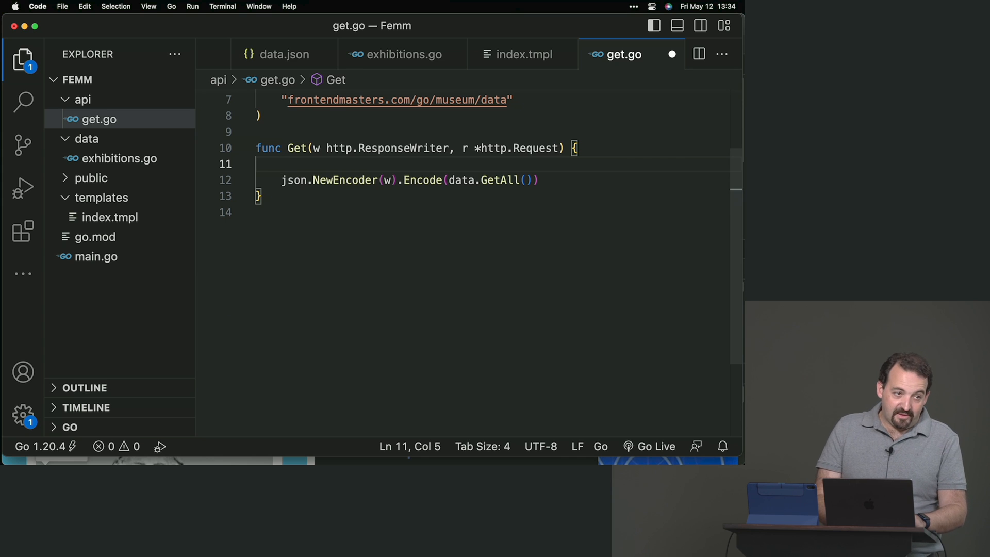
type("w.")
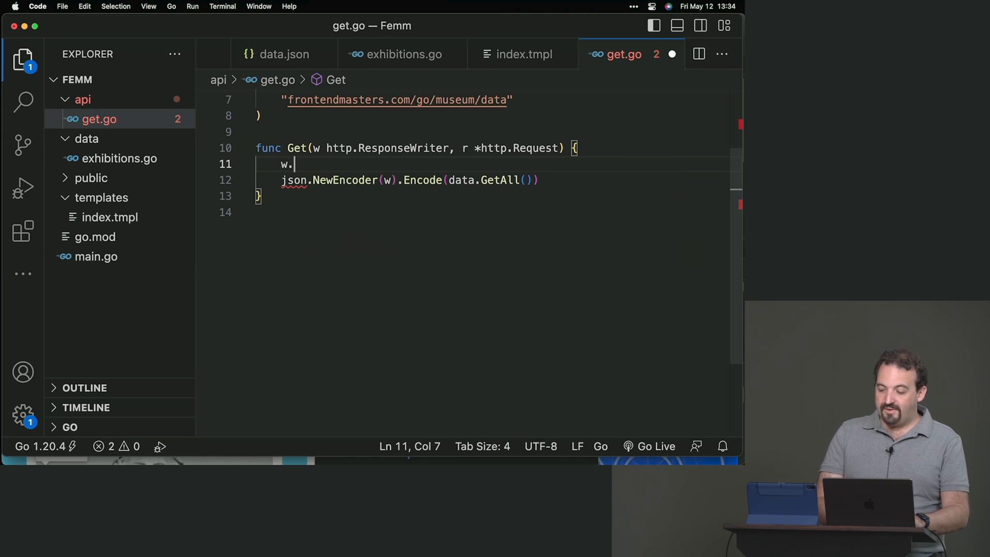
type("Header()")
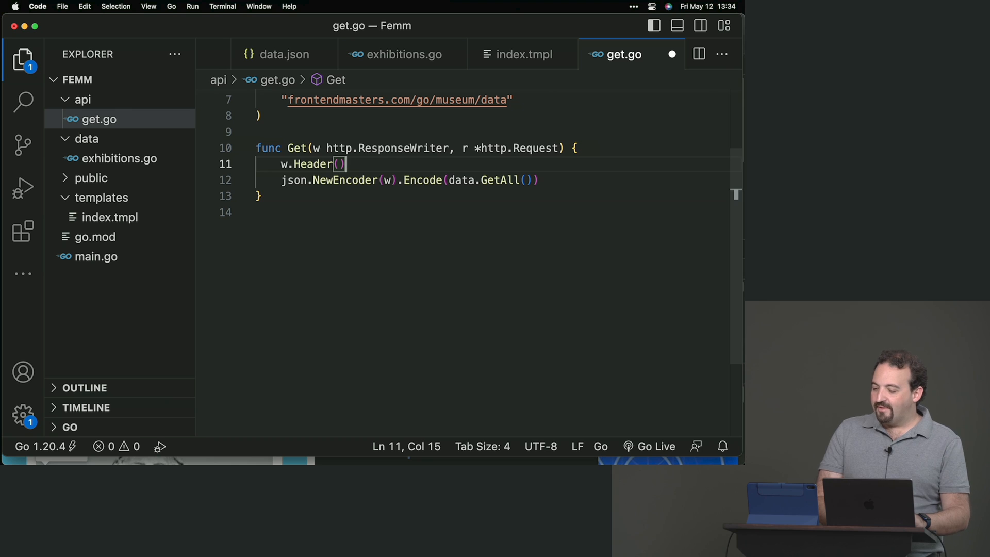
type(".Set(\"")
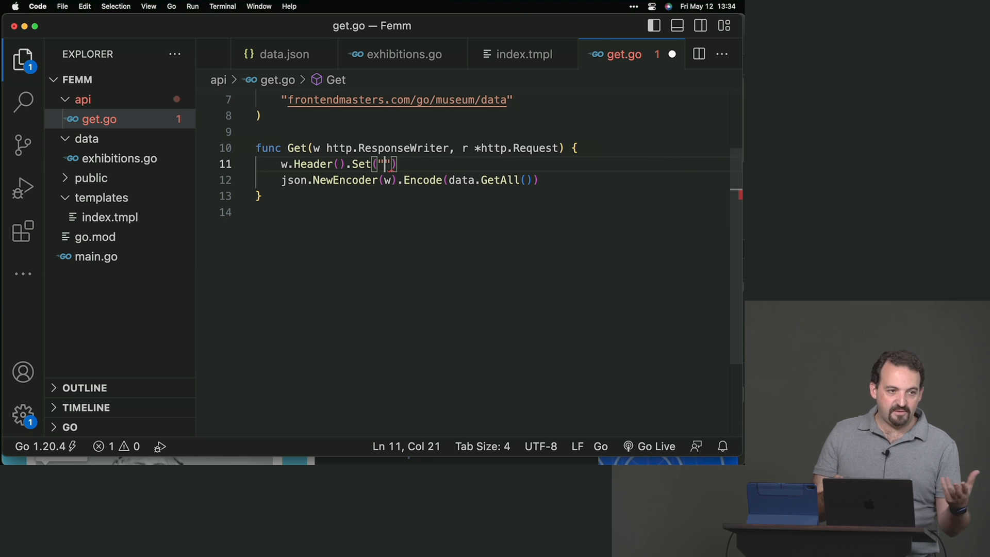
type("Cont")
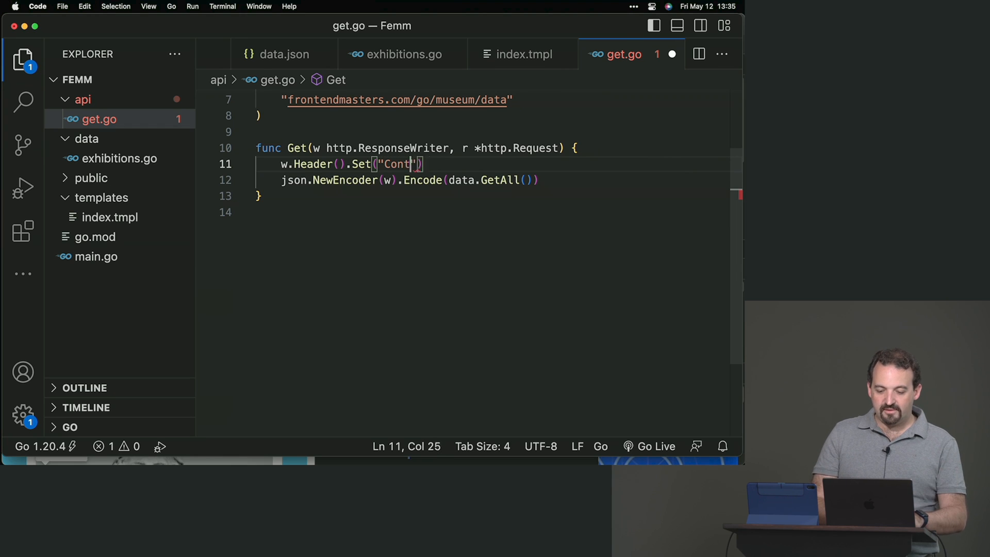
type("ent-Type")
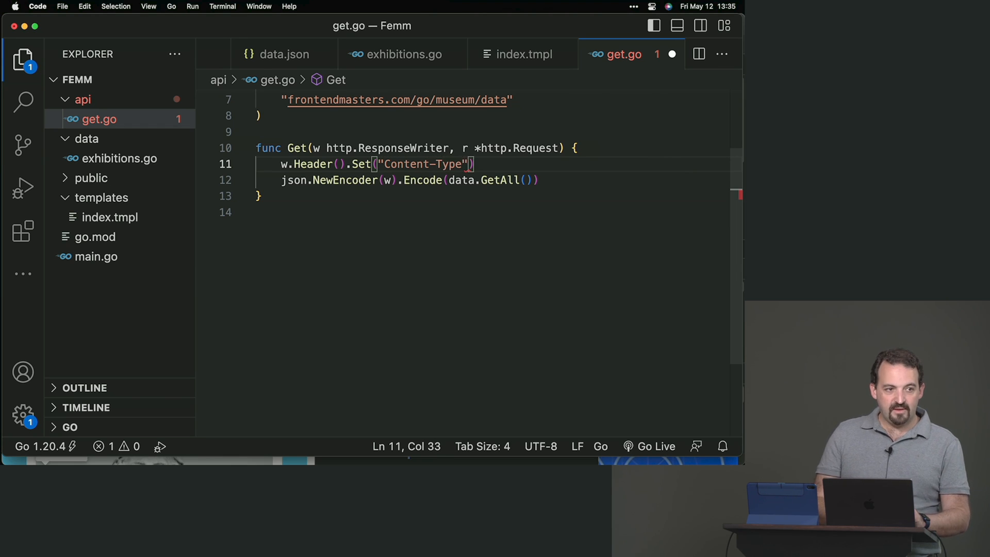
type(", \"\"")
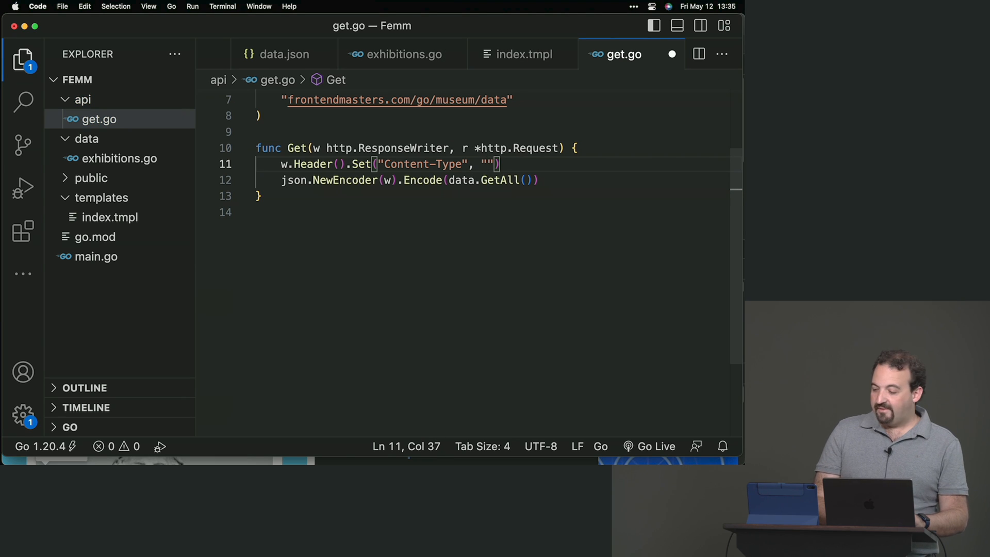
type("applicatio")
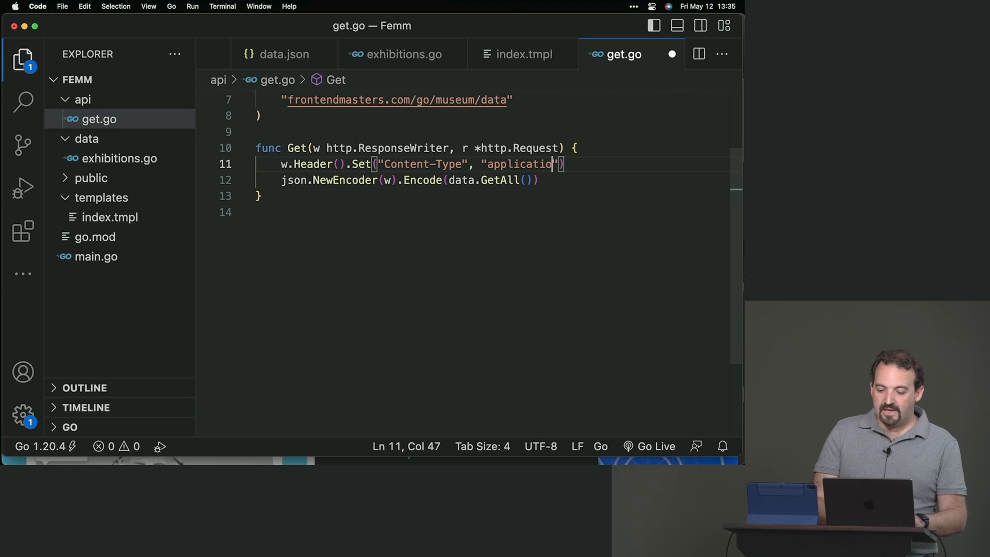
type("/json")
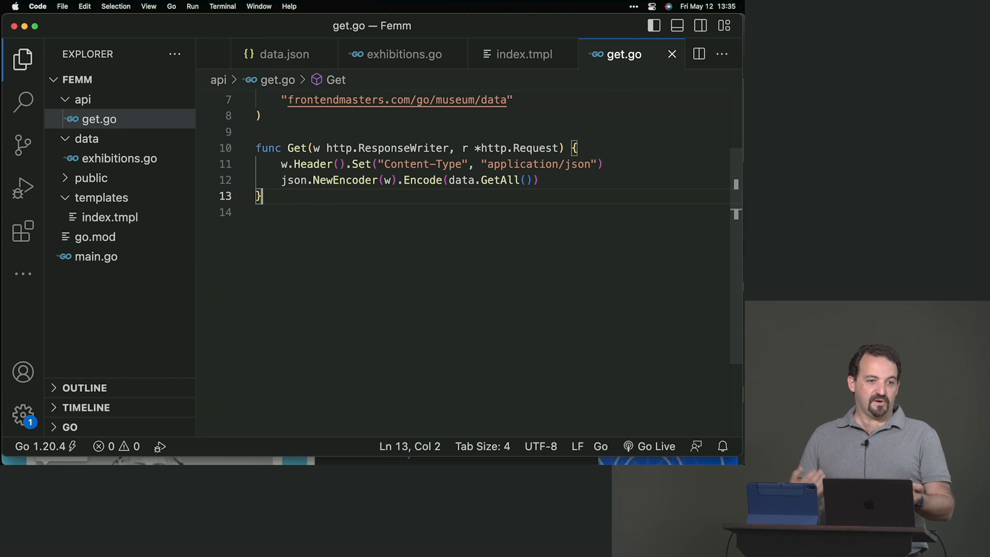
mouse_move(404, 94)
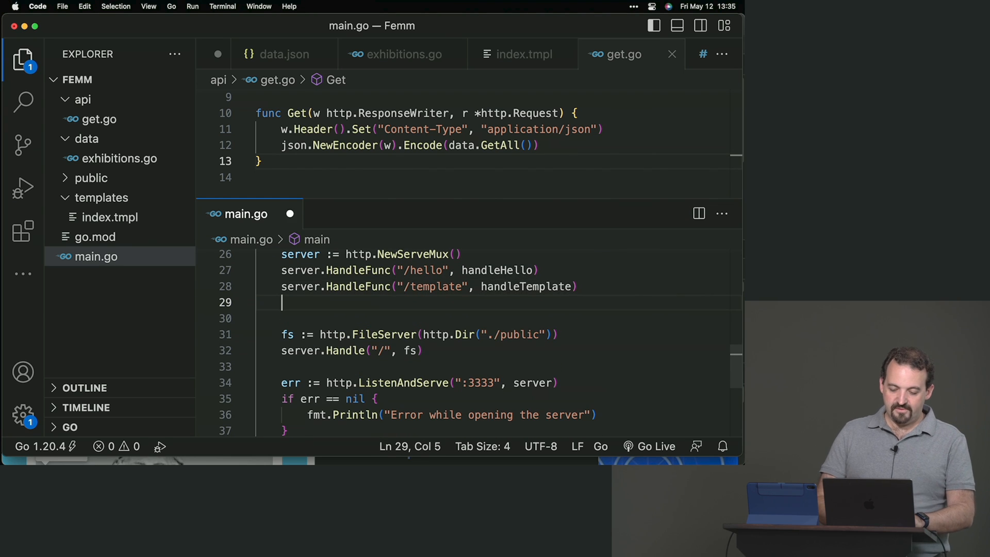
- Register server.HandleFunc("/api/exhibitions", api.Get) in main.go
type("server.HandleFunc(\"/api")
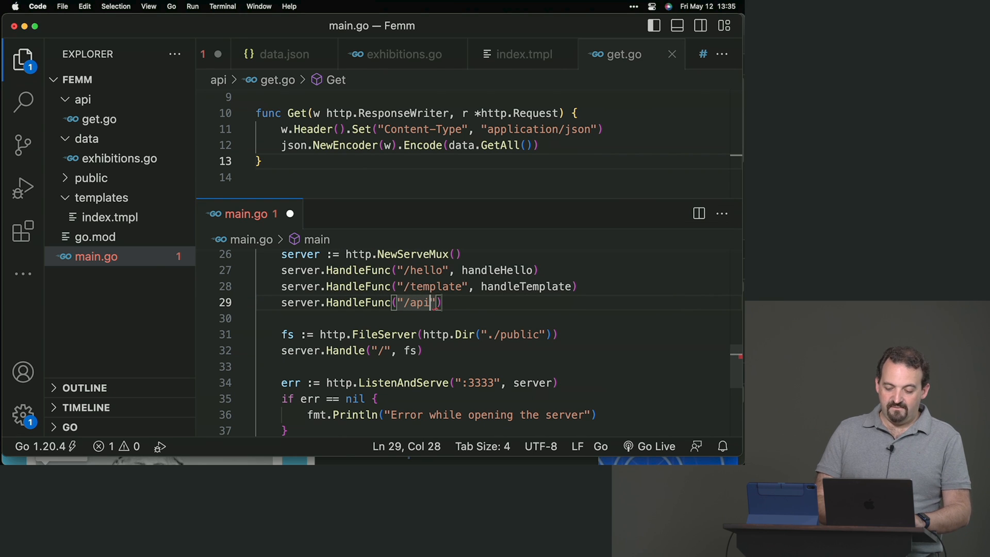
type("/e")
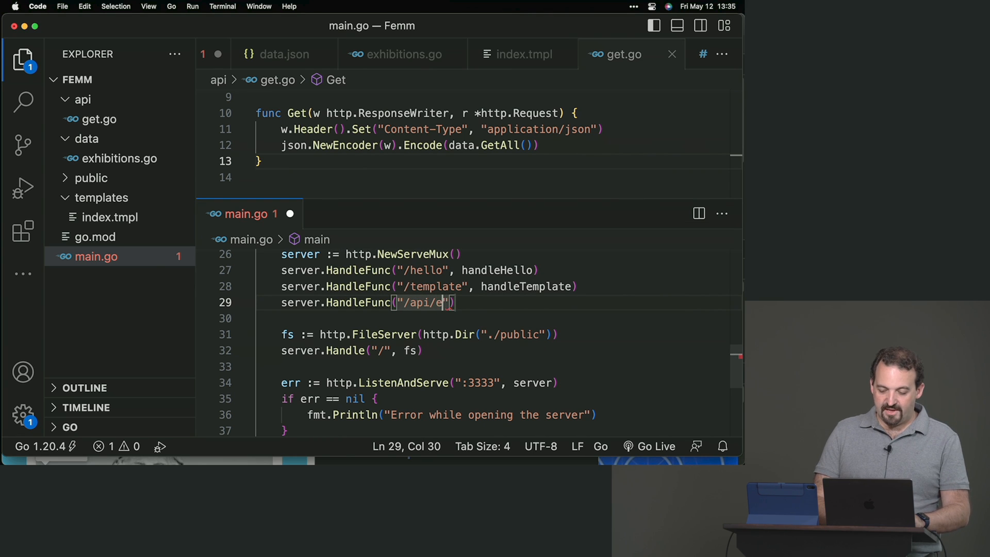
type("xhibitions\",")
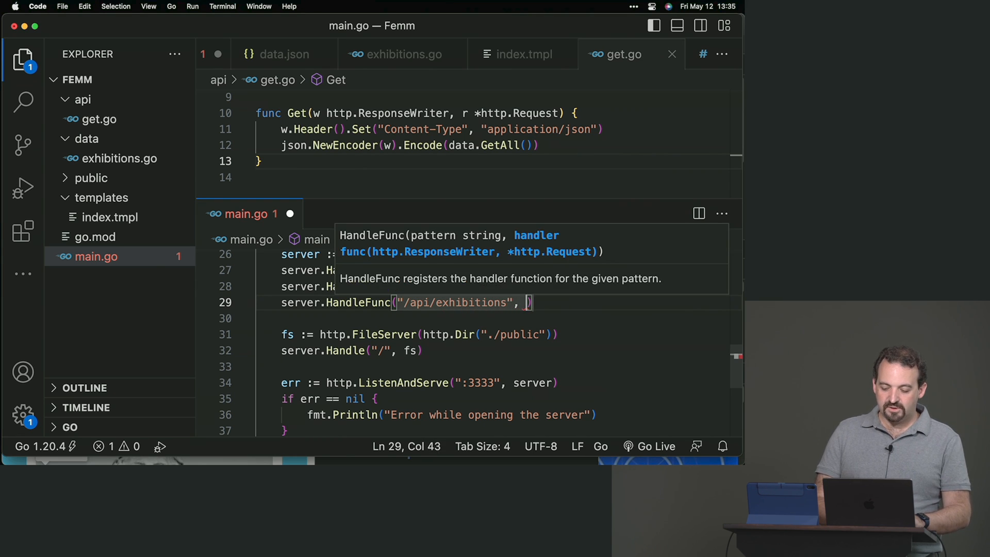
type("api.")
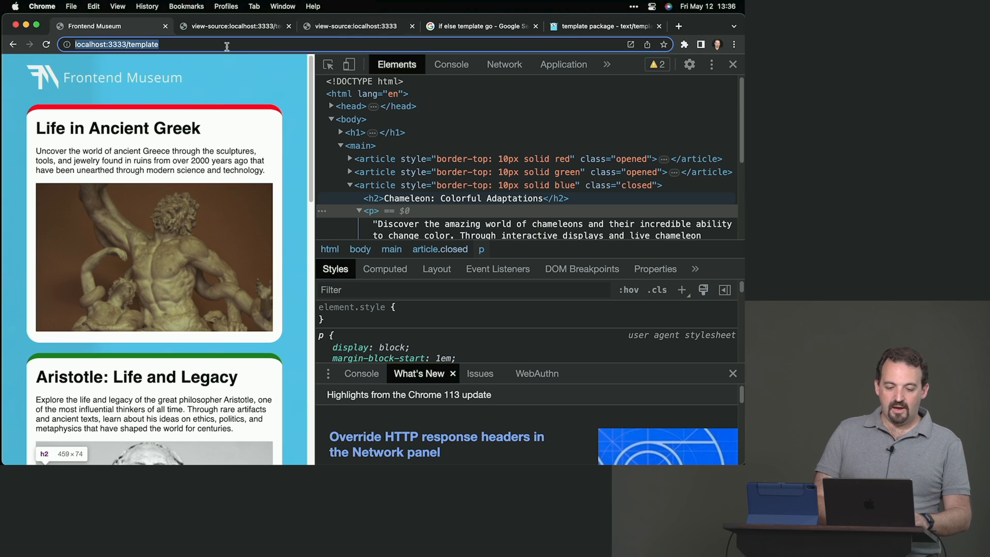
- Request localhost:3333/api/exhibitions?id=1 in the Chrome address bar
type("localhost:3333/api/exhibitions?id=1")
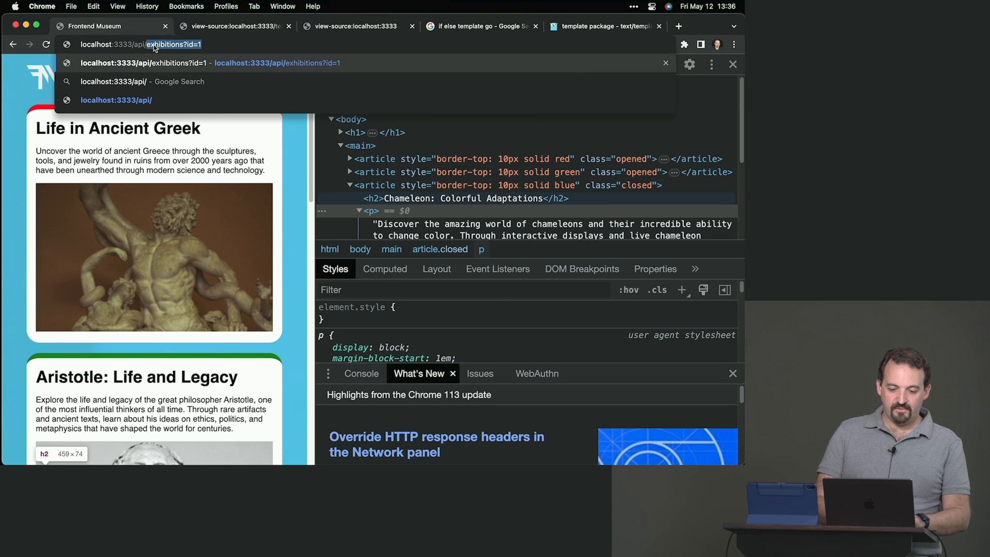